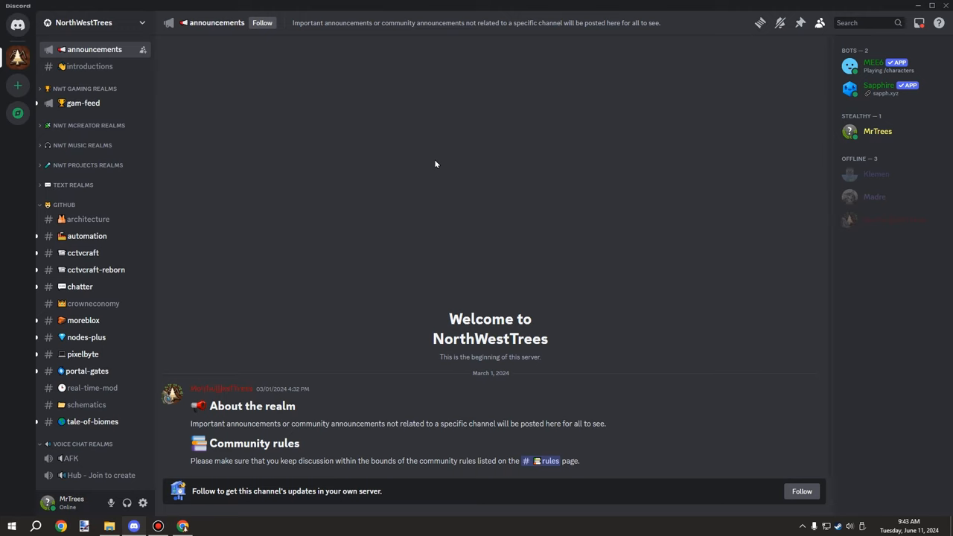
mouse_move(424, 164)
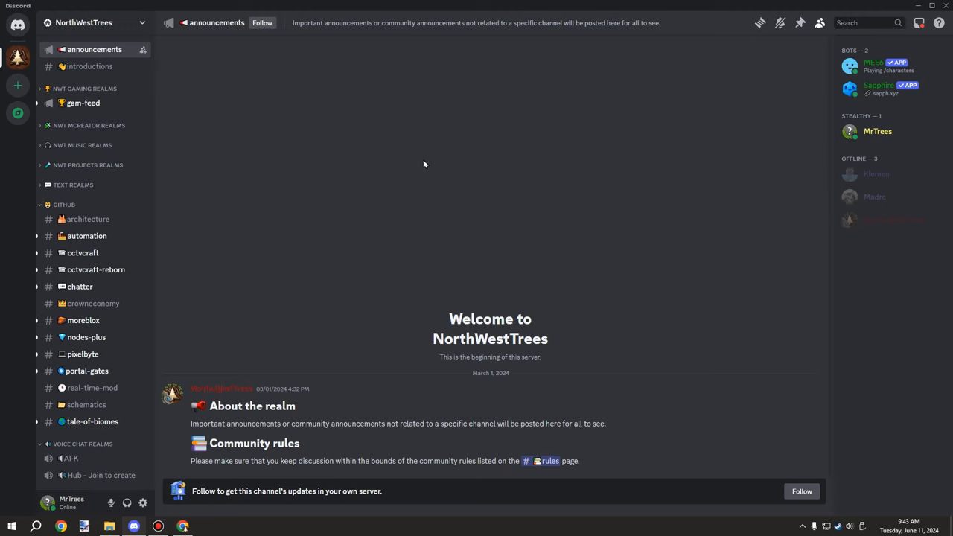
mouse_move(276, 166)
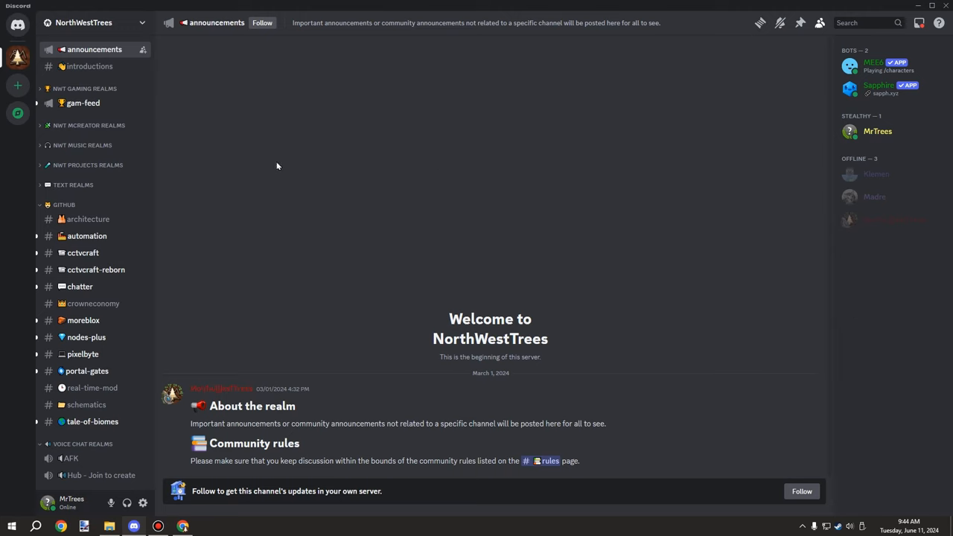
mouse_move(244, 169)
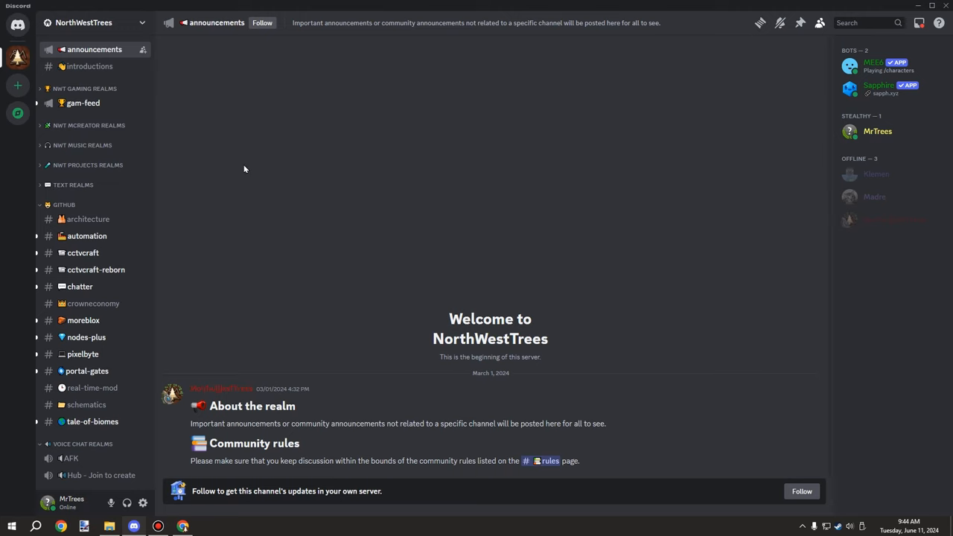
mouse_move(134, 183)
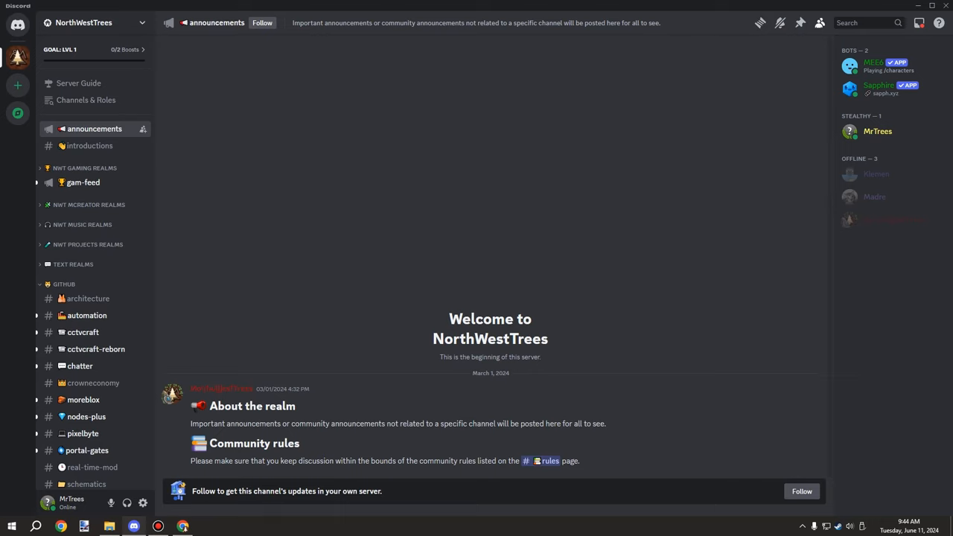
mouse_move(182, 335)
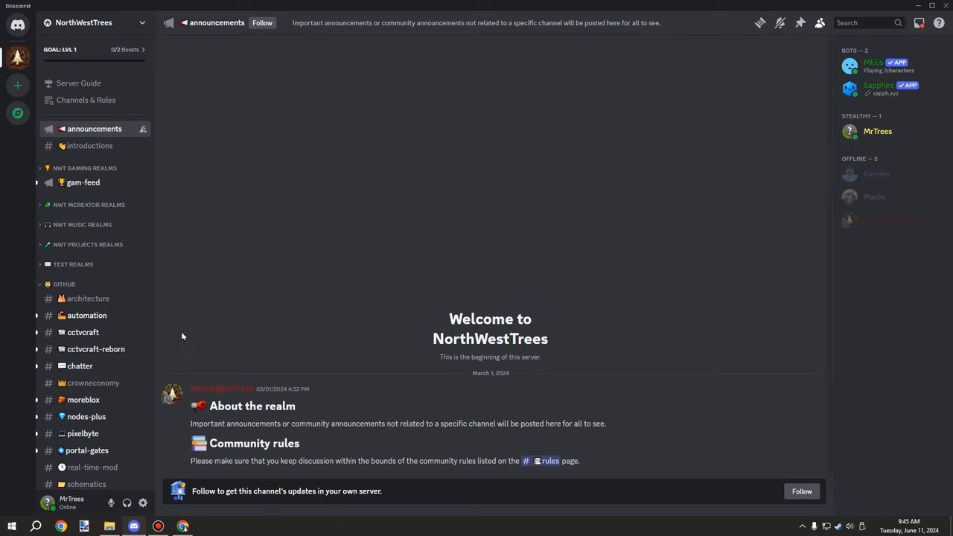
mouse_move(191, 323)
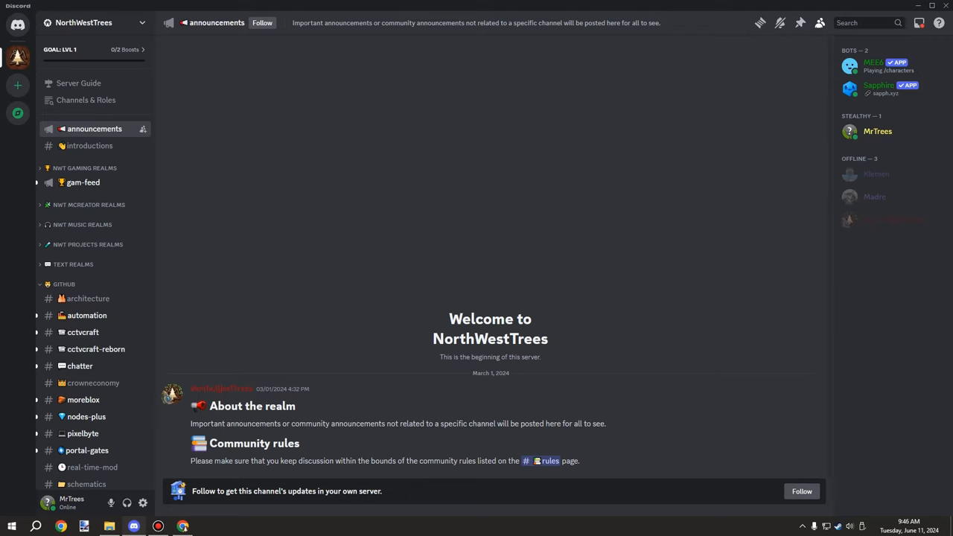
mouse_move(336, 314)
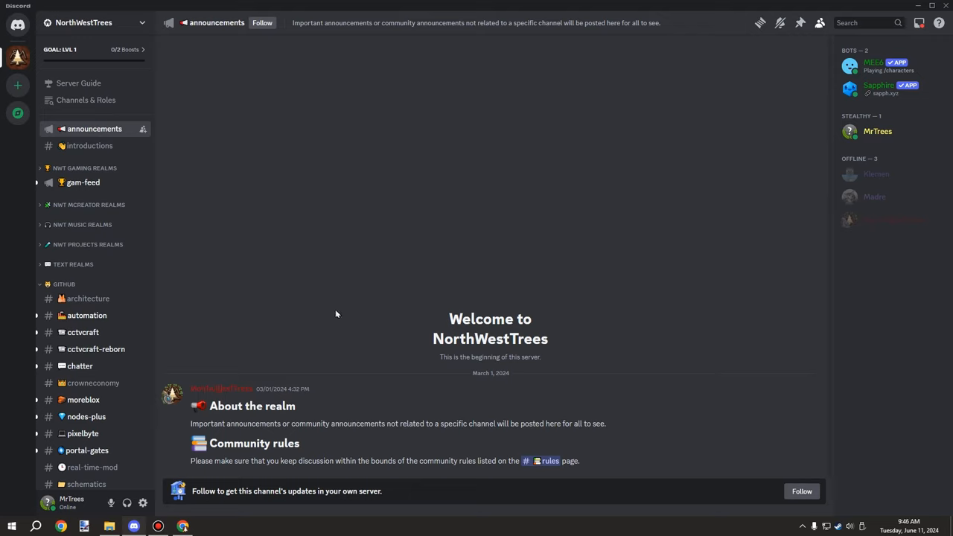
mouse_move(281, 309)
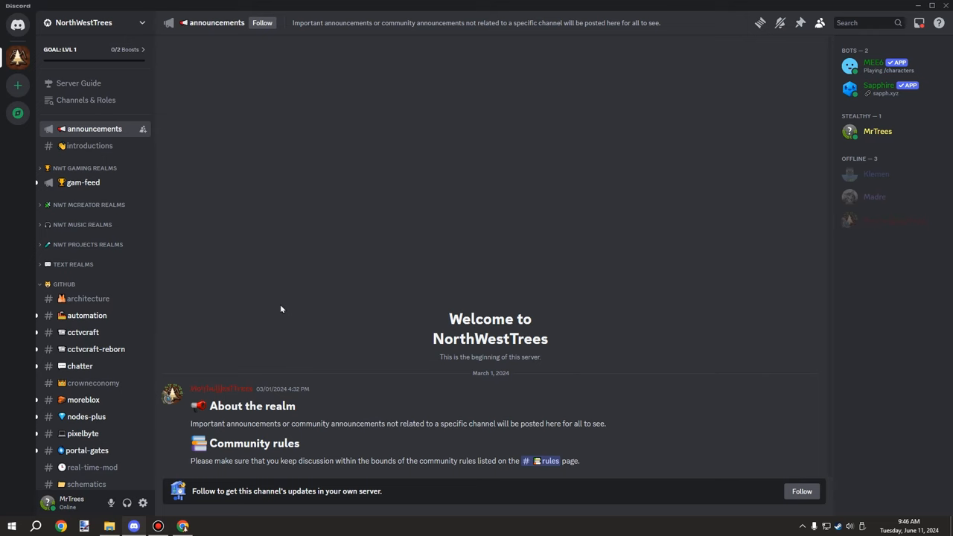
mouse_move(274, 310)
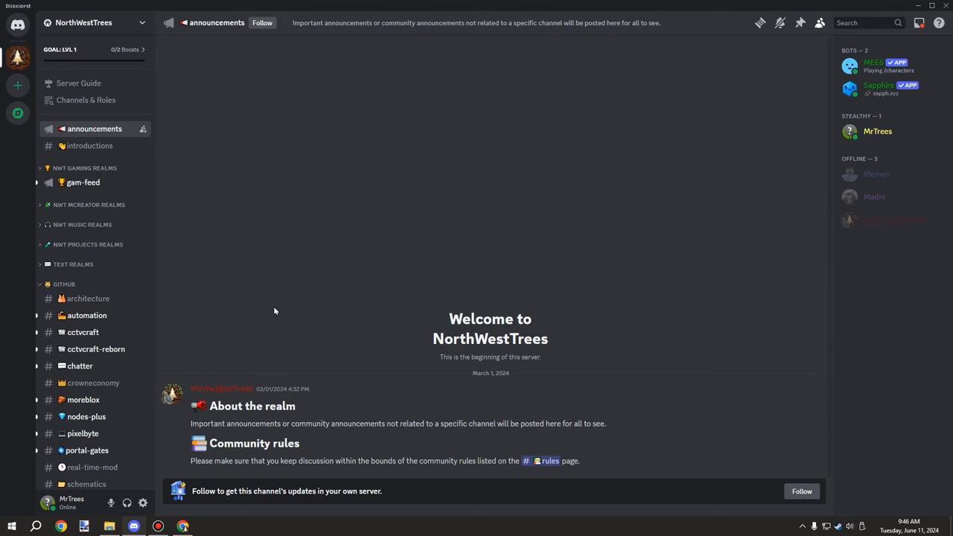
mouse_move(126, 99)
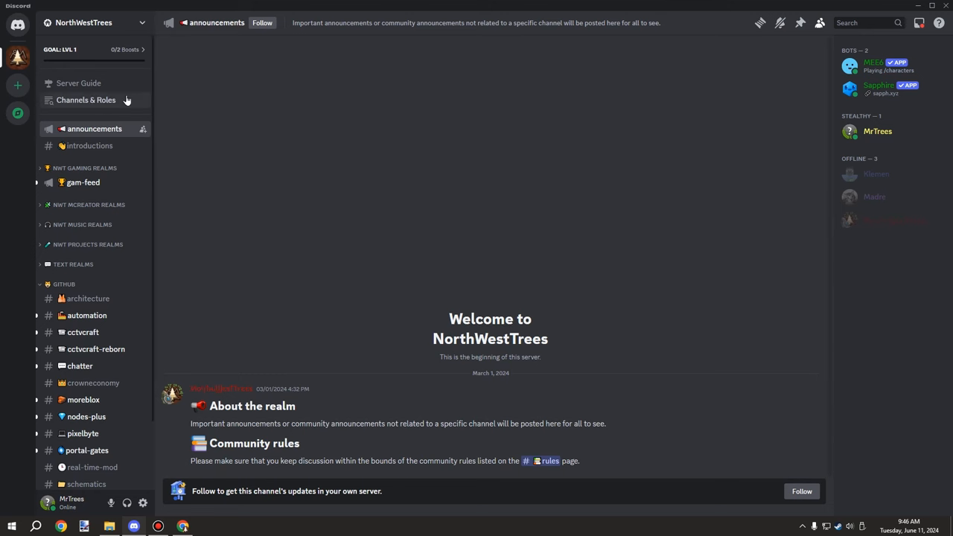
mouse_move(102, 104)
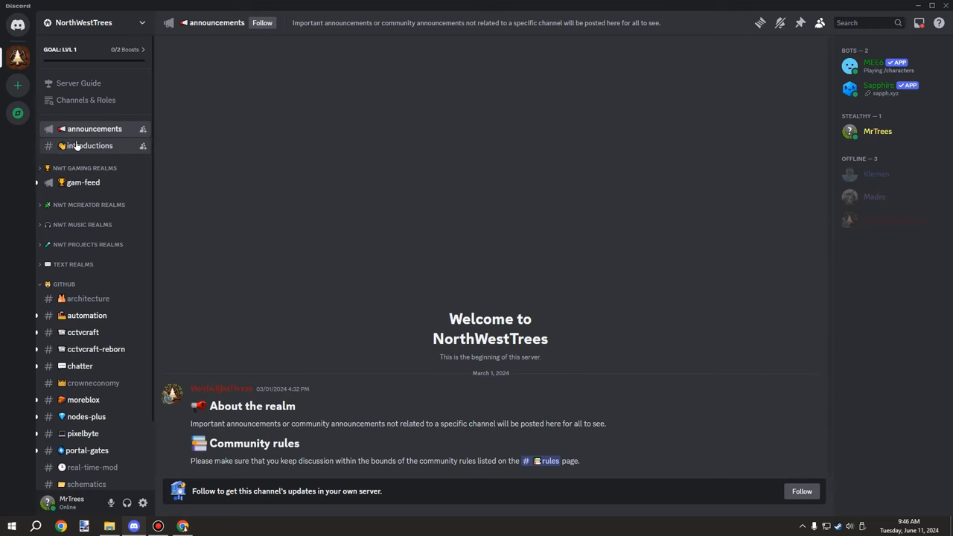
mouse_move(85, 128)
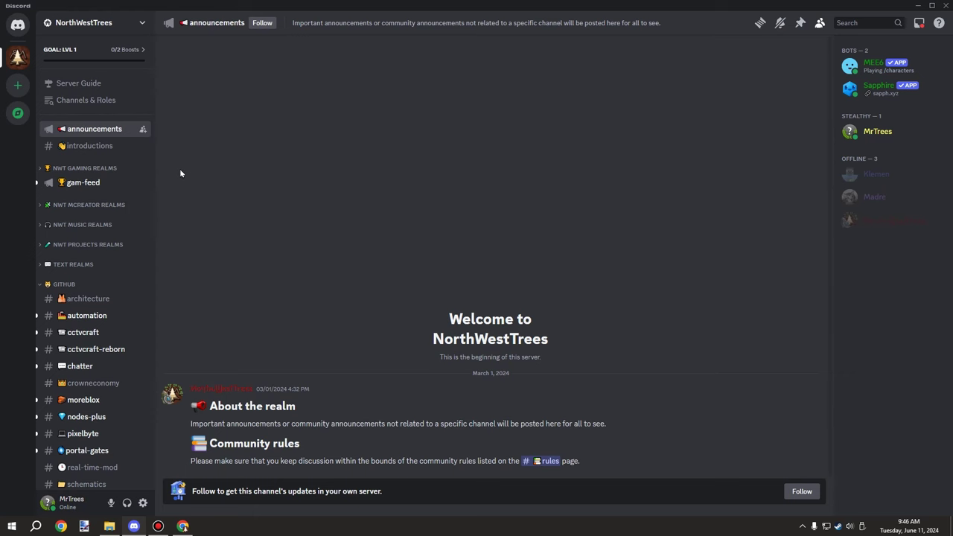
View #introductions, expand NWT Gaming Realms, then visit #gam-feed and the #gam-showcase forum
left_click(90, 145)
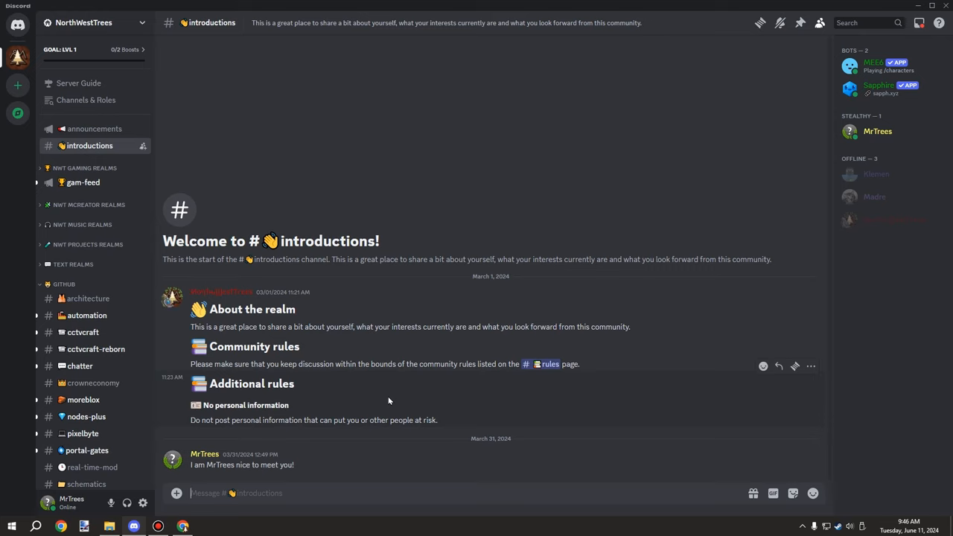
left_click(84, 167)
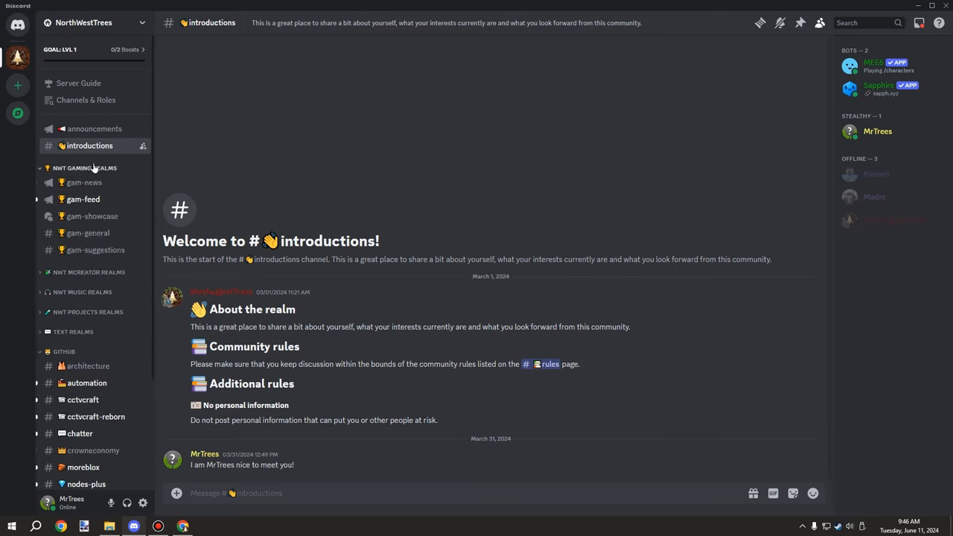
mouse_move(92, 216)
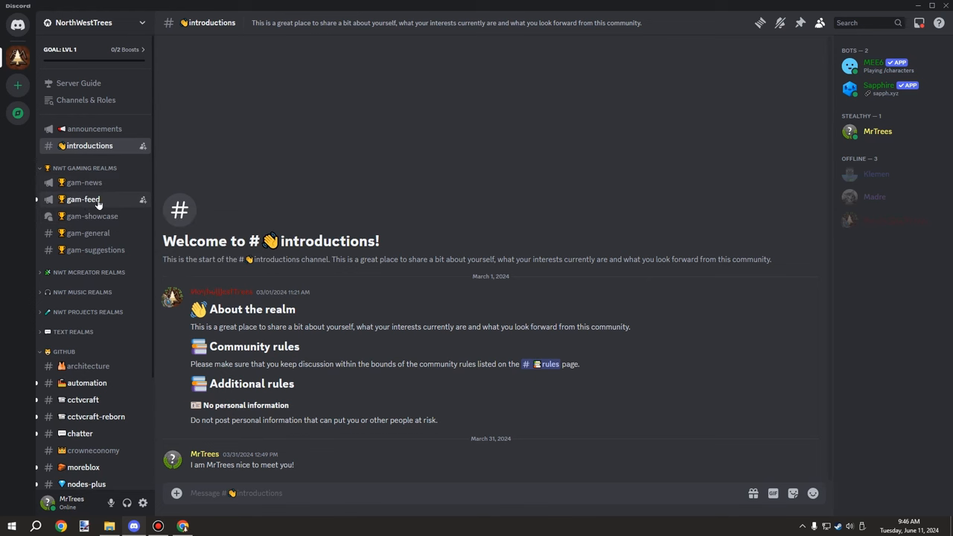
left_click(82, 198)
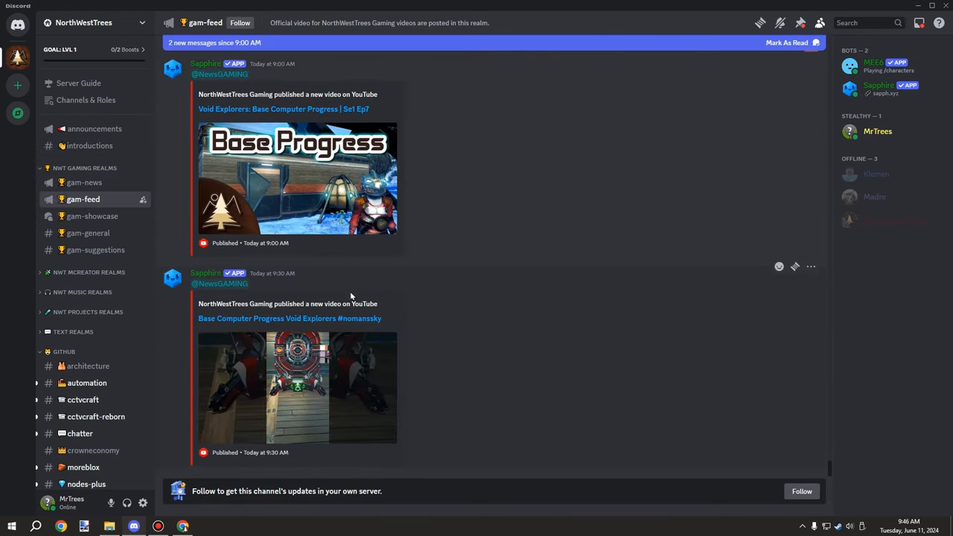
mouse_move(92, 216)
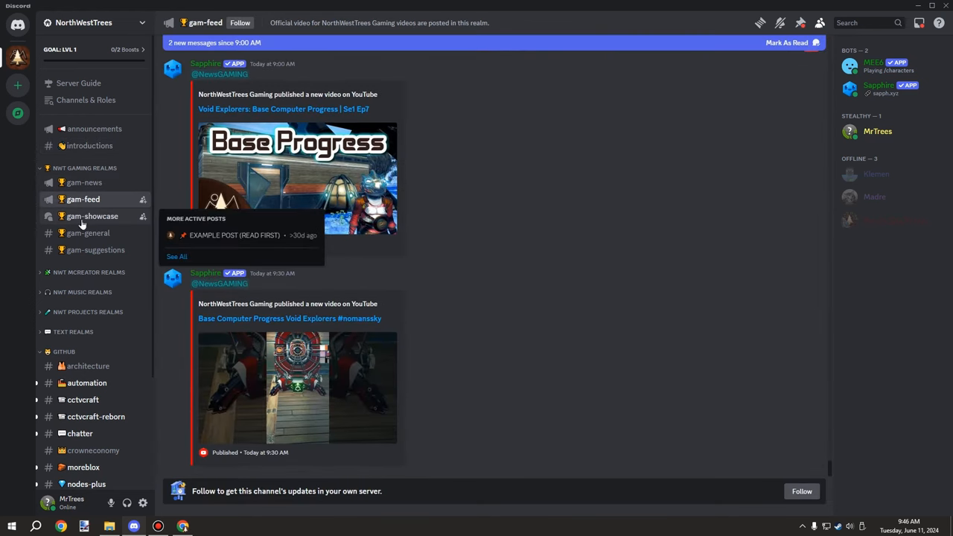
left_click(92, 216)
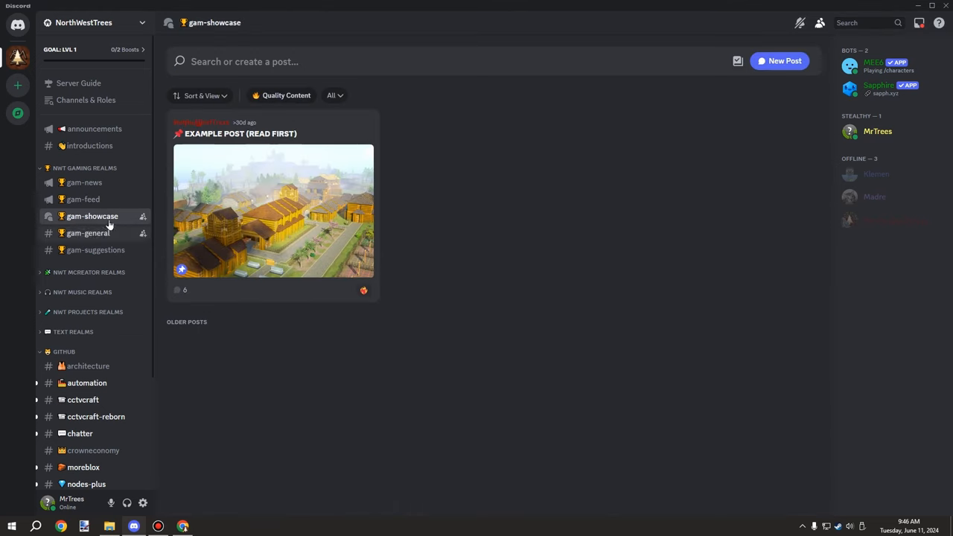
mouse_move(459, 223)
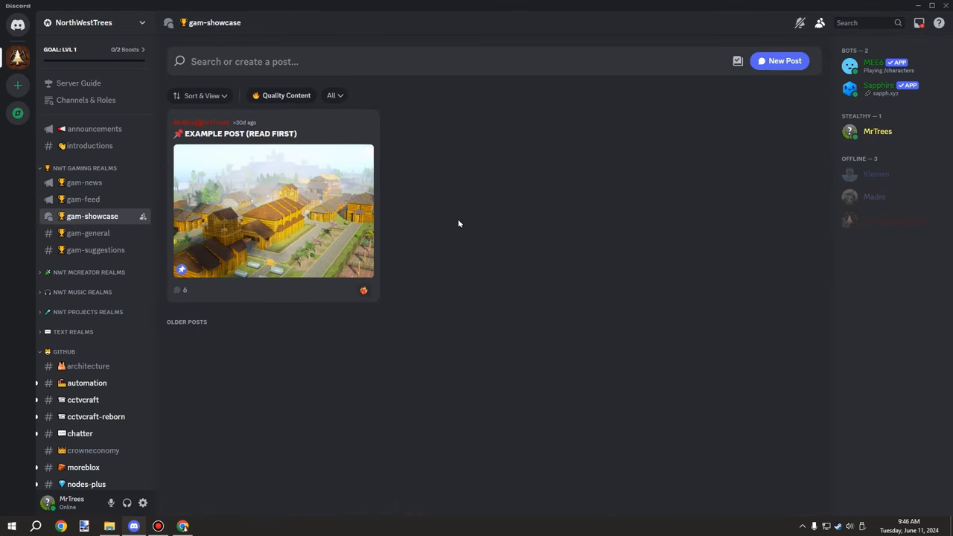
mouse_move(457, 226)
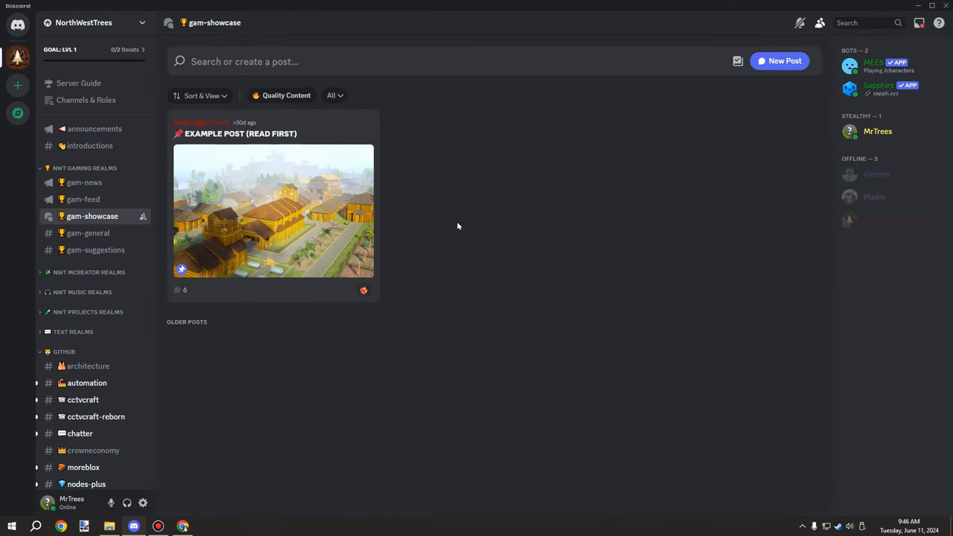
mouse_move(107, 238)
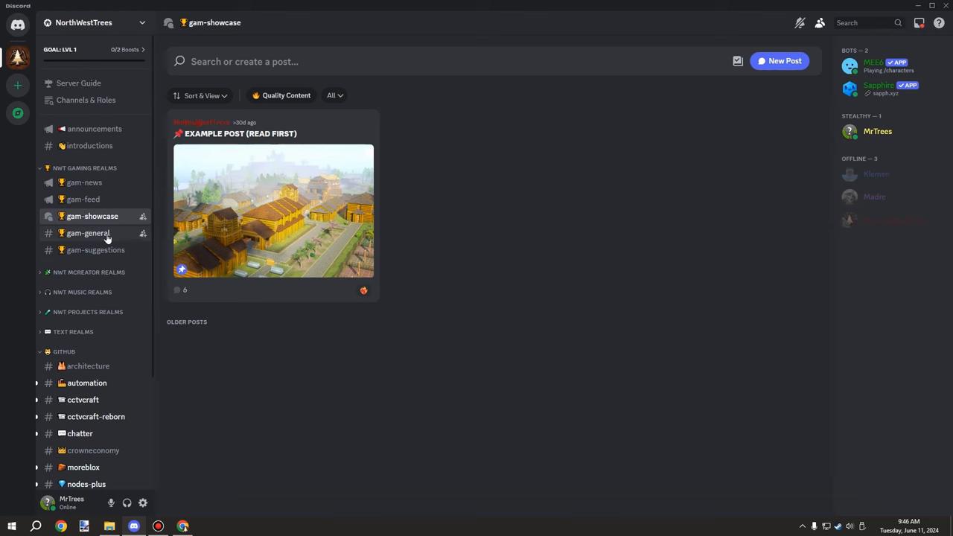
Visit gam-suggestions, expand NWT MCreator Realms, and open mcr-updates
left_click(95, 250)
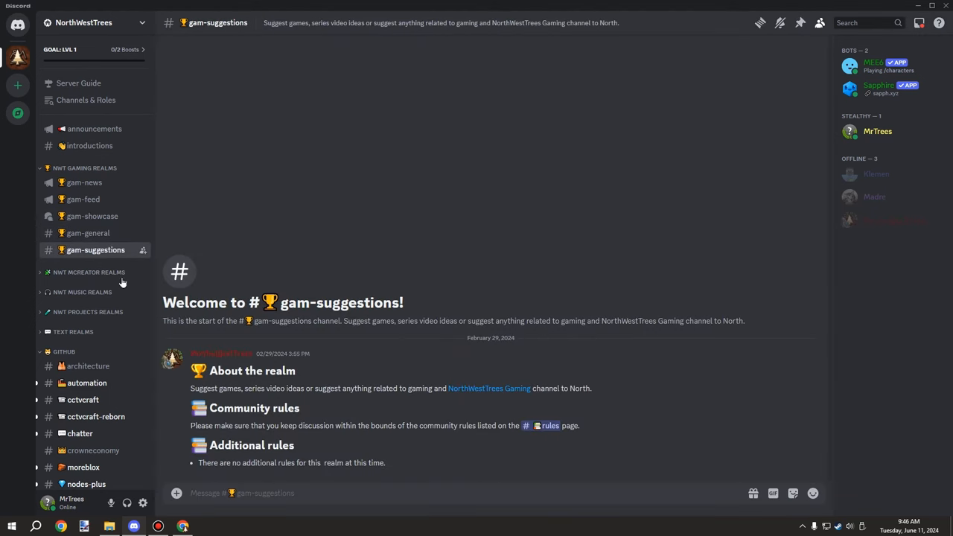
left_click(88, 271)
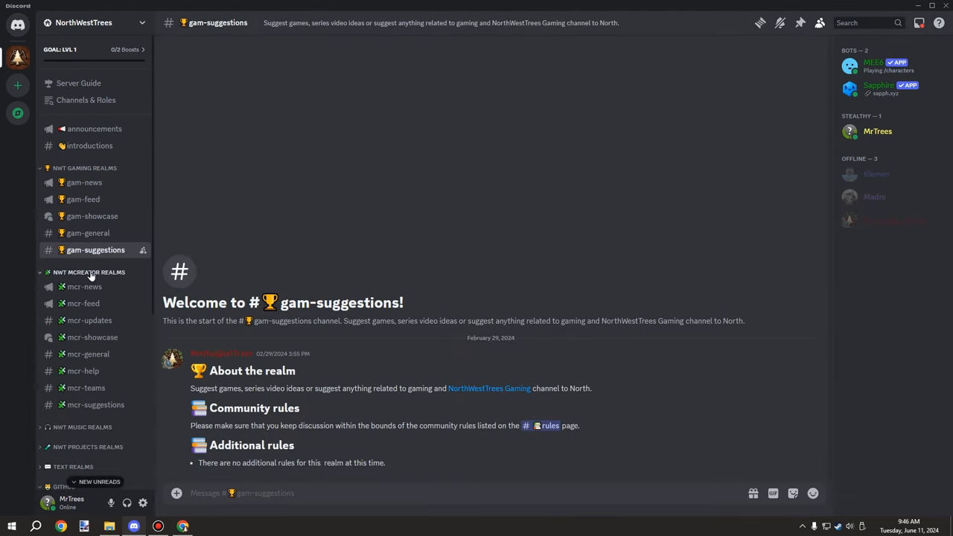
scroll("down", 3)
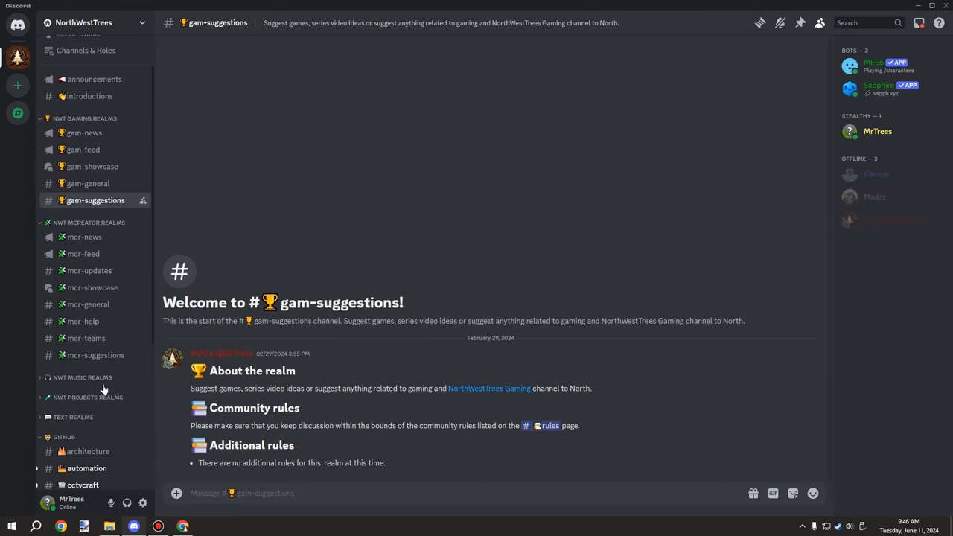
mouse_move(103, 240)
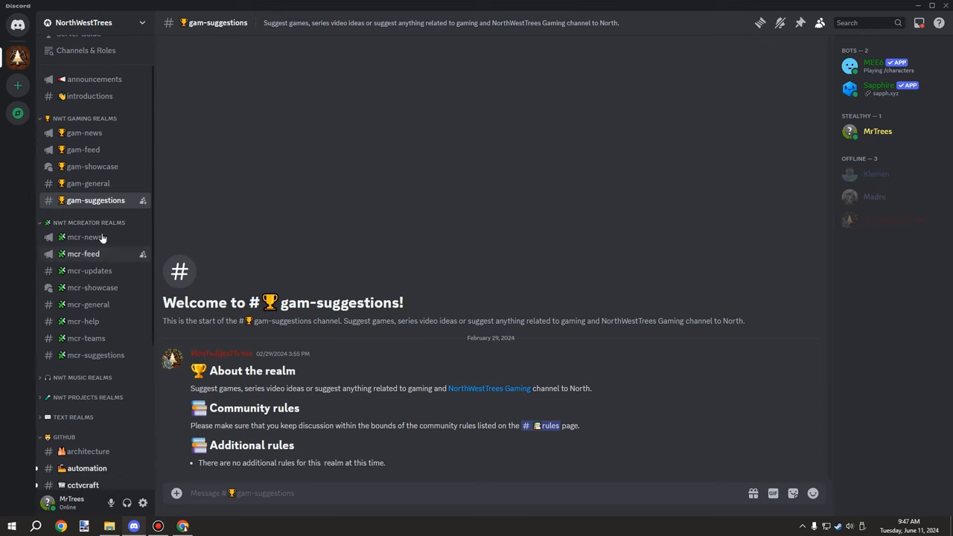
left_click(88, 270)
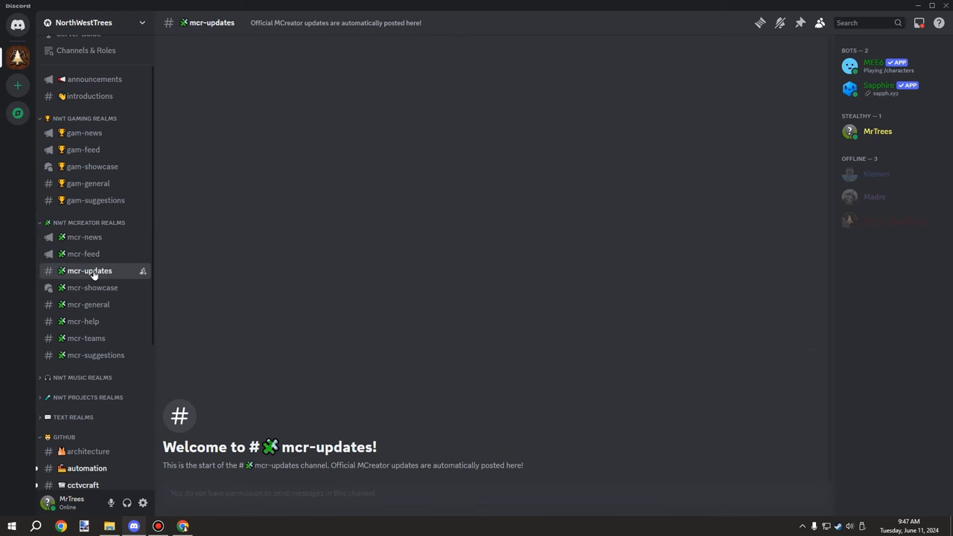
Open mcr-news and expand the NWT Music Realms channel group
left_click(84, 237)
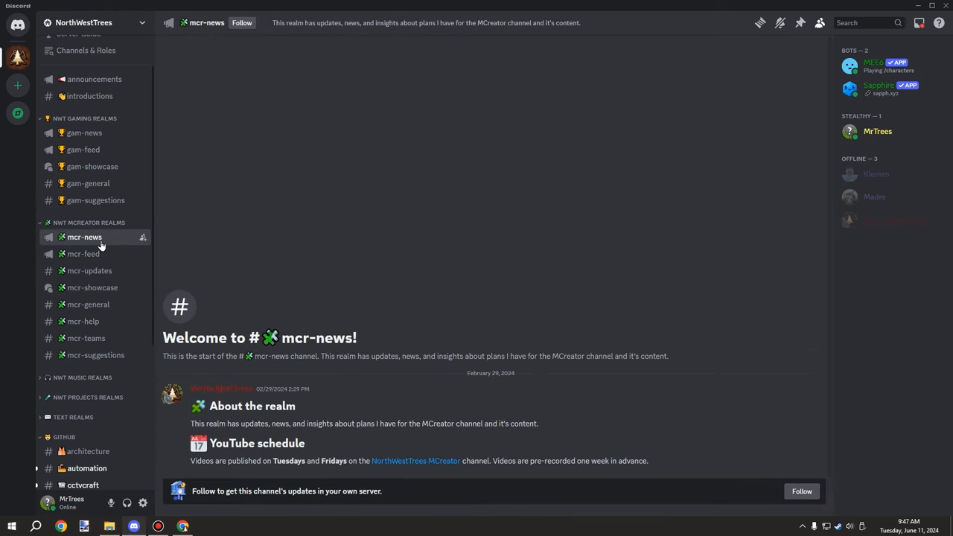
mouse_move(327, 285)
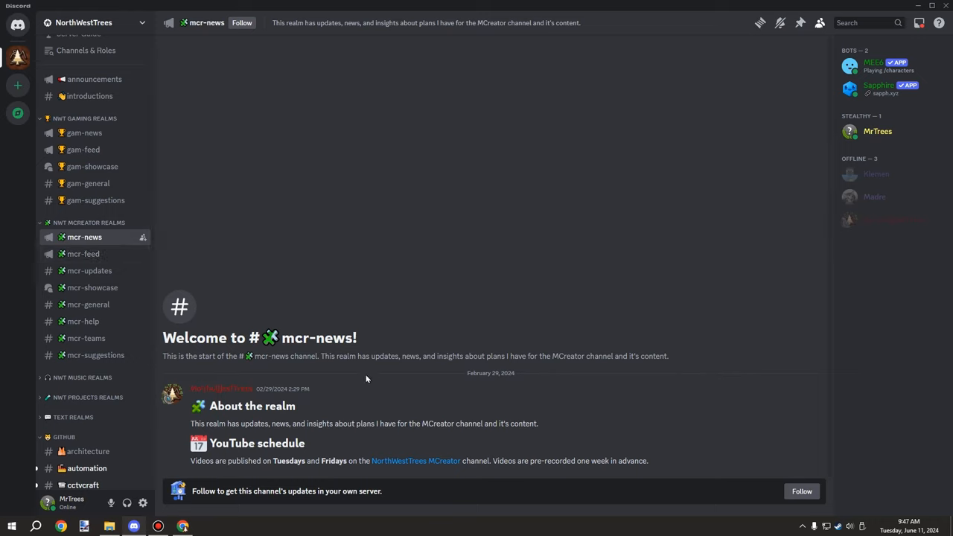
left_click(76, 377)
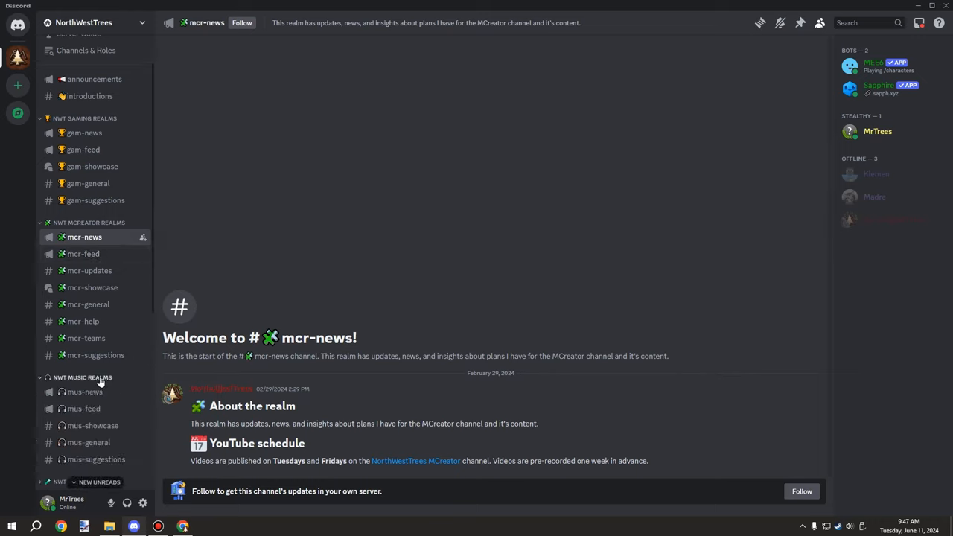
scroll("down", 3)
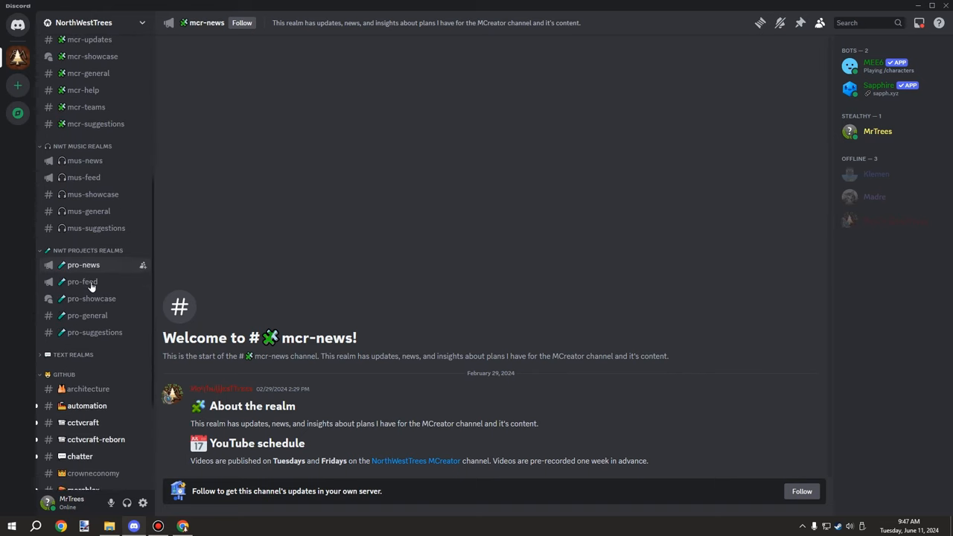
scroll("down", 3)
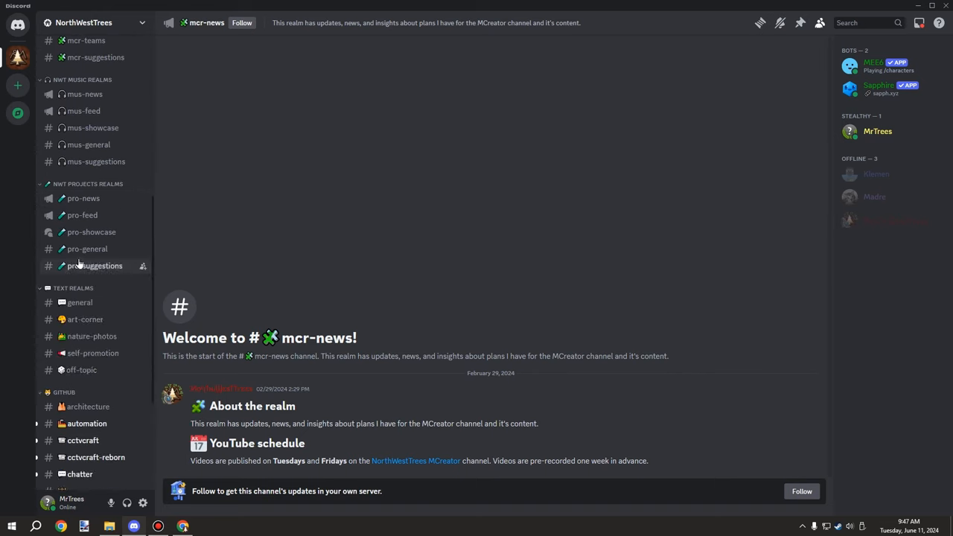
Scroll down to Text Realms and open the nature-photos channel
scroll("down", 3)
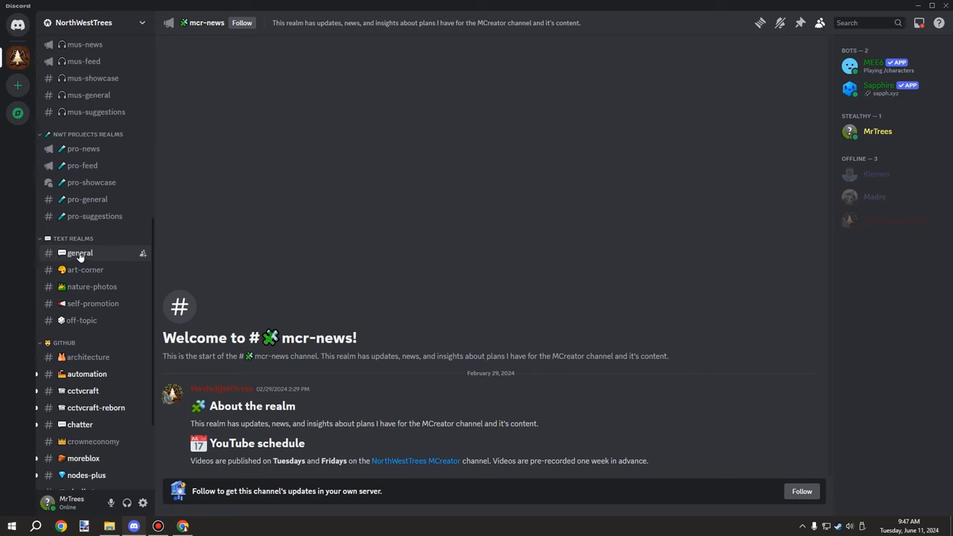
mouse_move(97, 257)
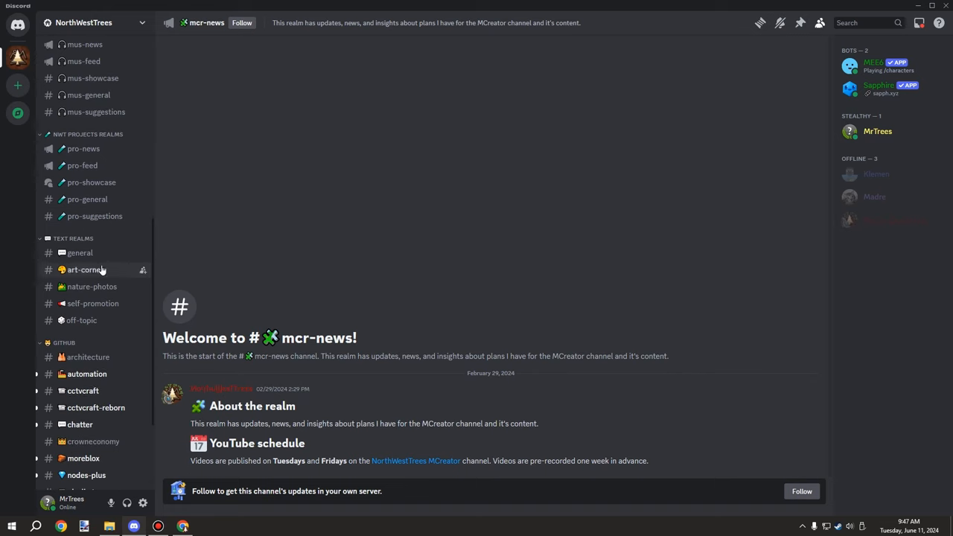
mouse_move(99, 270)
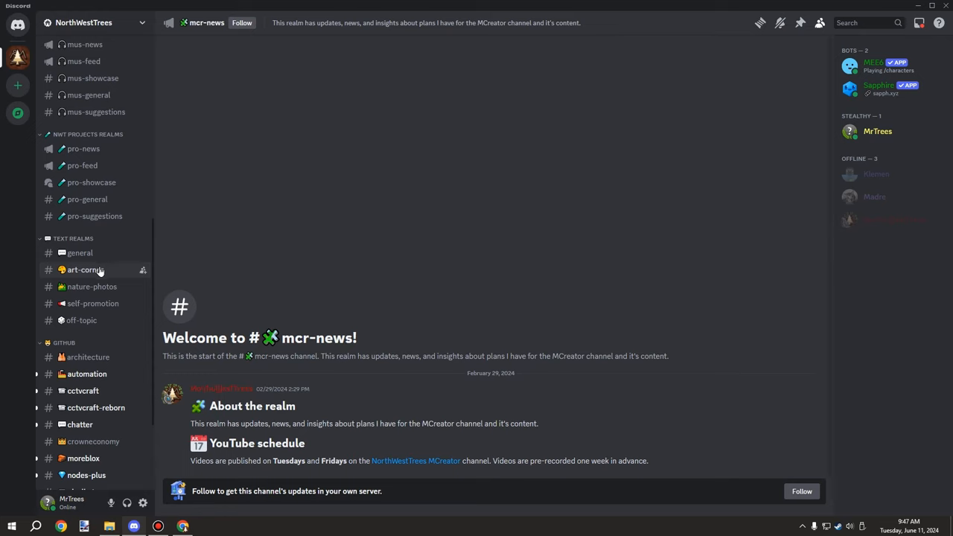
mouse_move(95, 279)
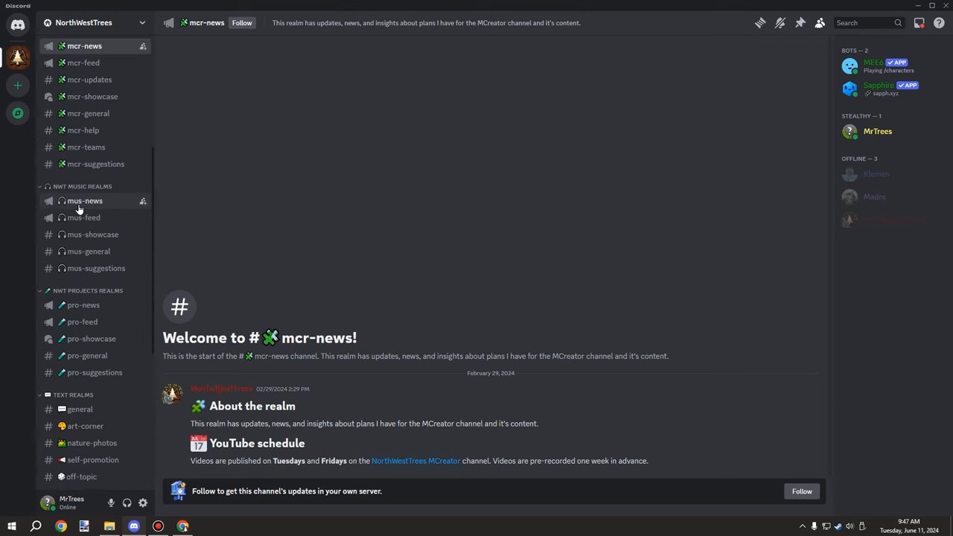
scroll("down", 3)
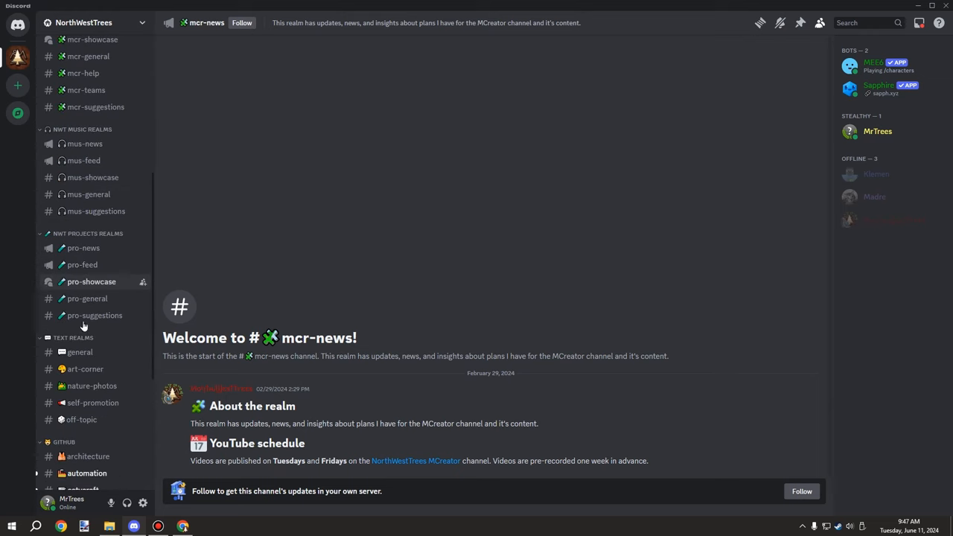
scroll("down", 3)
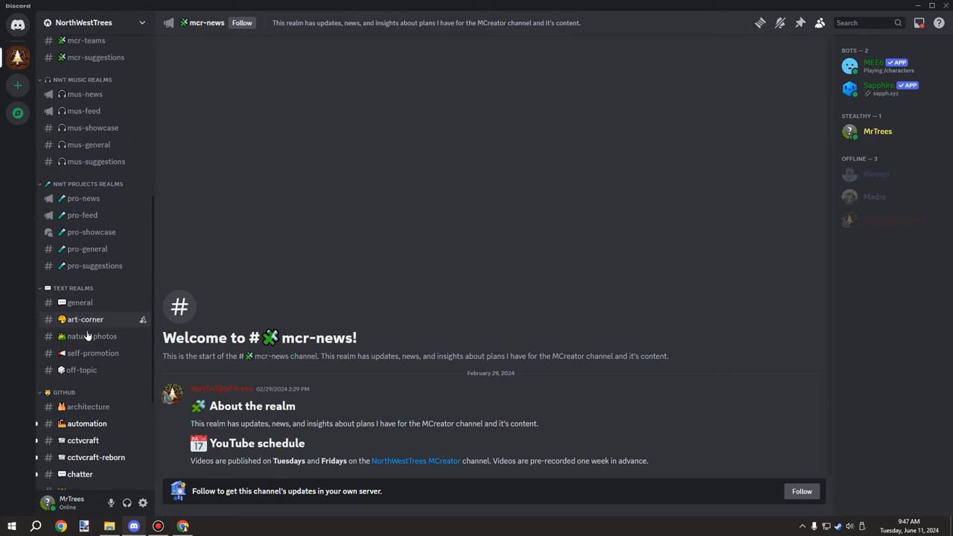
left_click(90, 336)
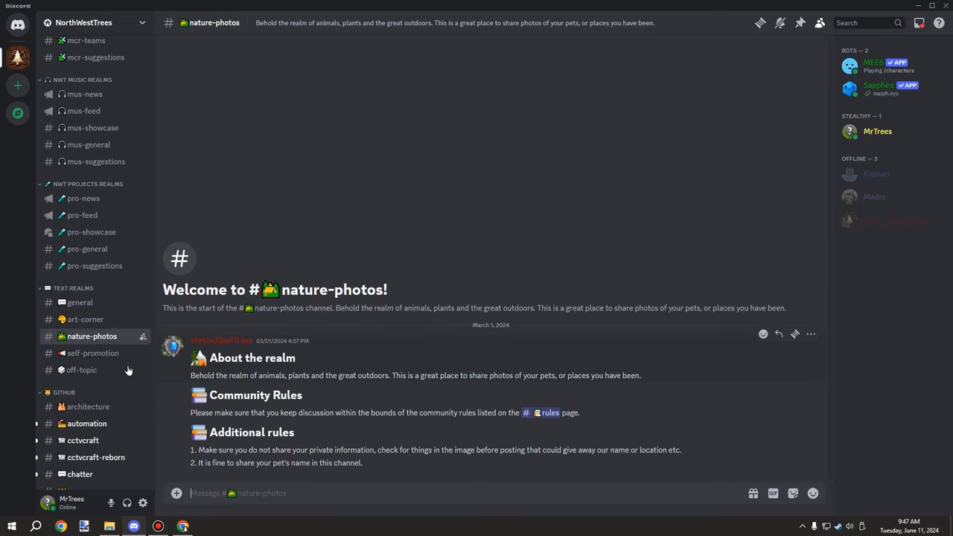
mouse_move(92, 353)
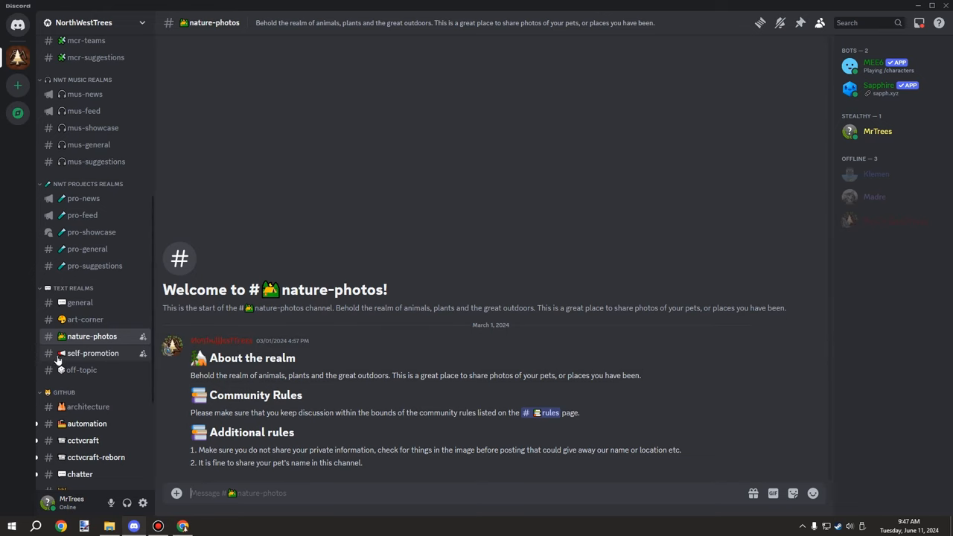
Open the self-promotion channel to view its four additional promotion rules
left_click(93, 352)
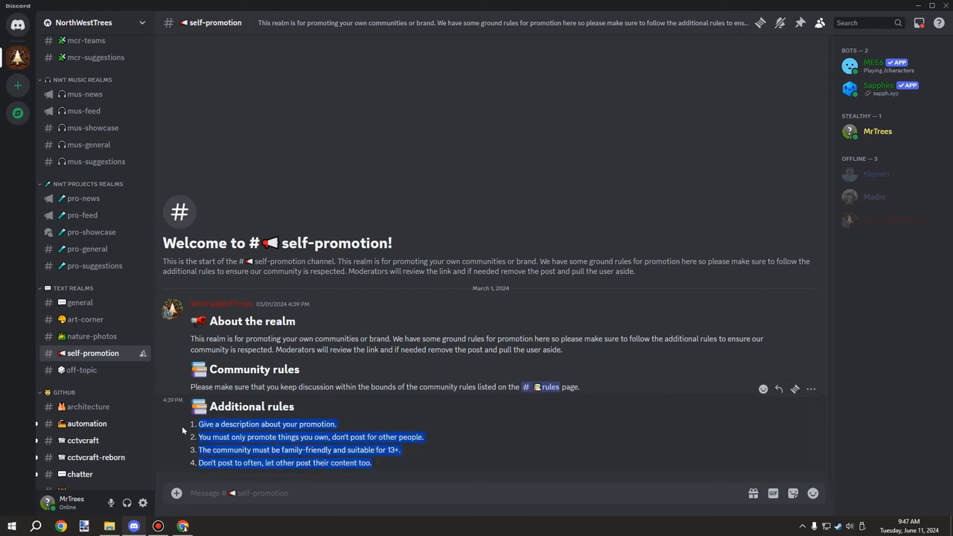
mouse_move(390, 462)
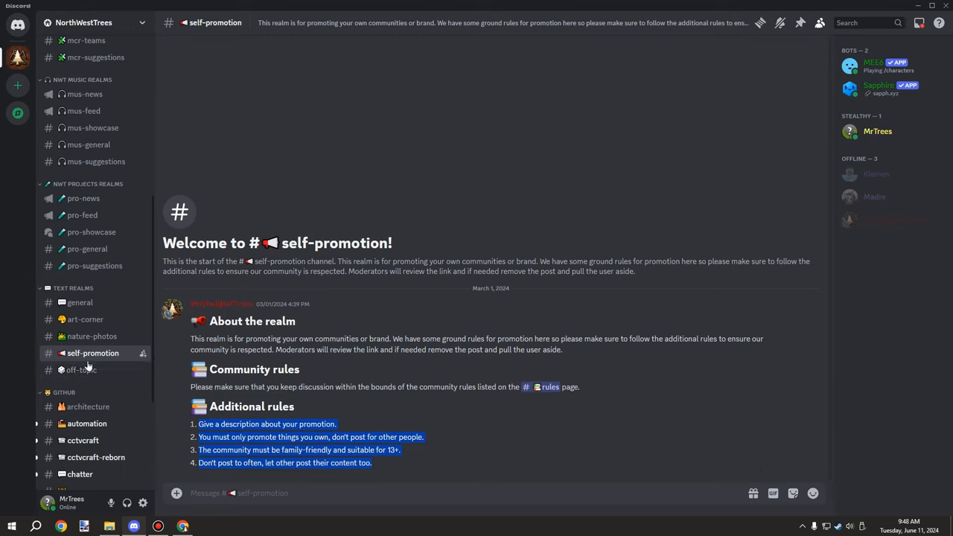
mouse_move(290, 350)
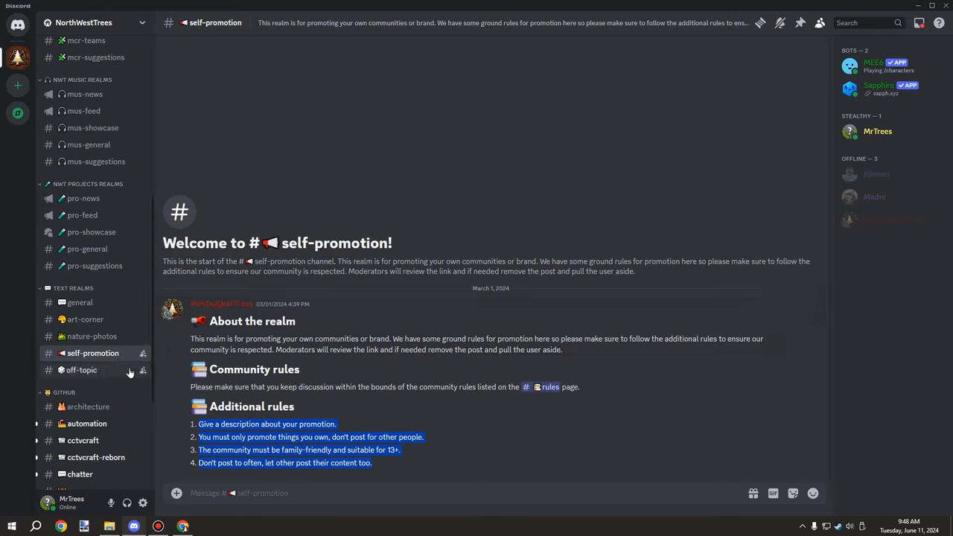
mouse_move(129, 372)
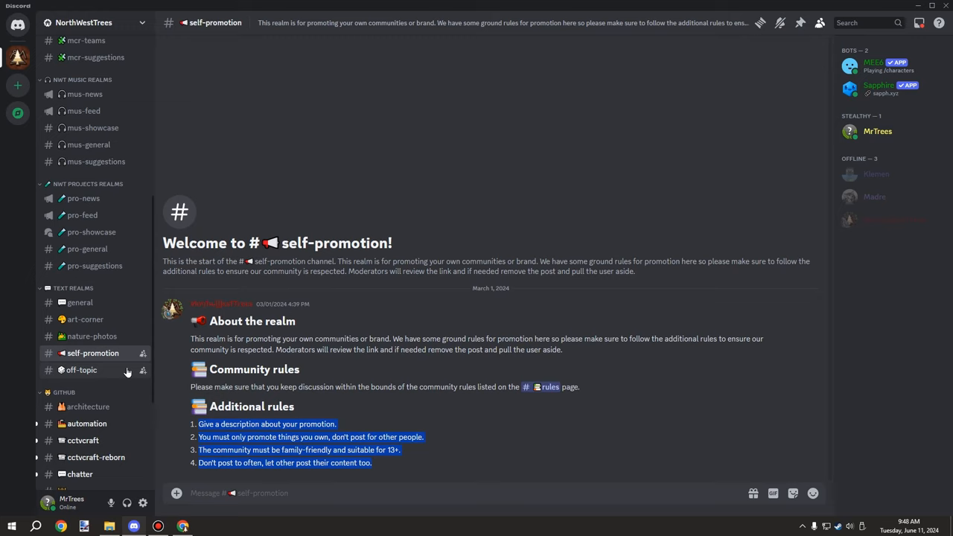
mouse_move(91, 370)
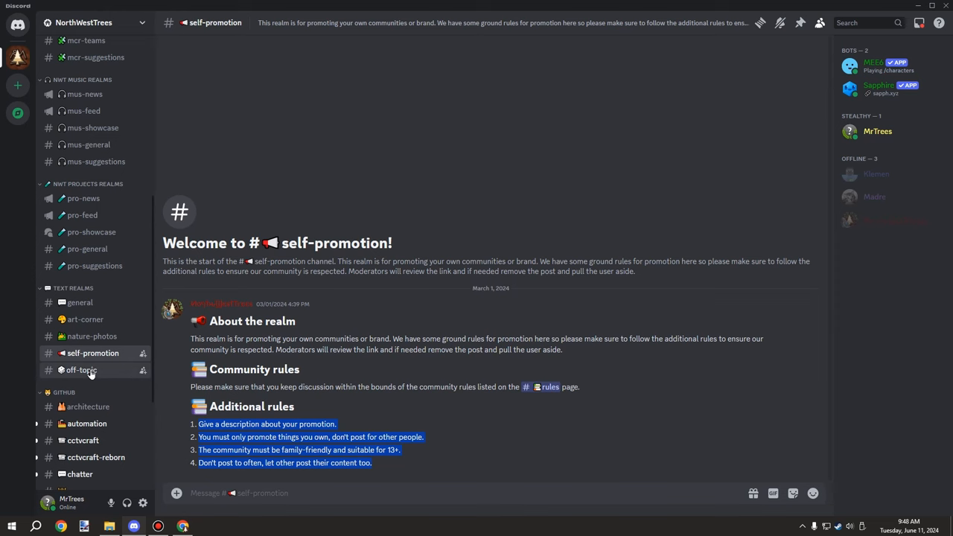
Visit off-topic, then read the tale-of-biomes posts about lead, brass and bronze
left_click(81, 369)
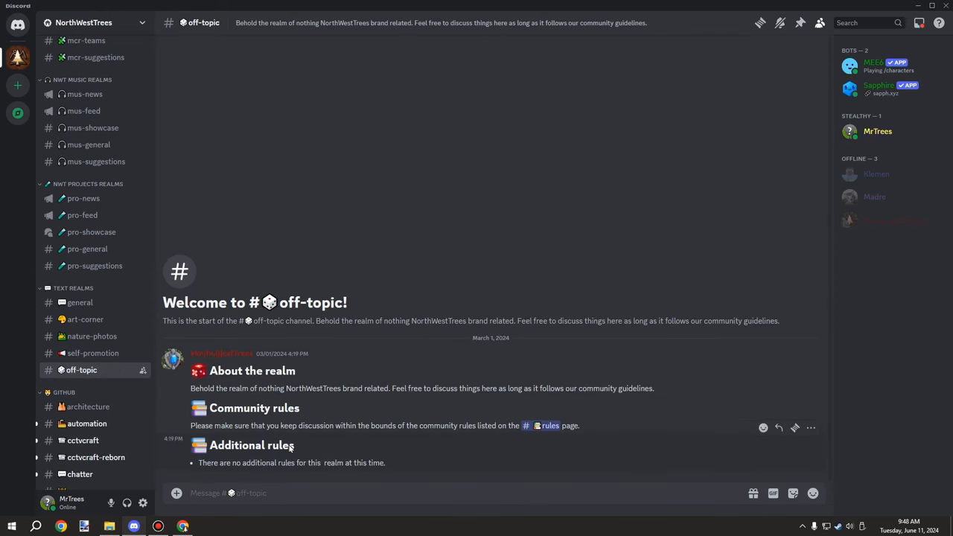
scroll("down", 3)
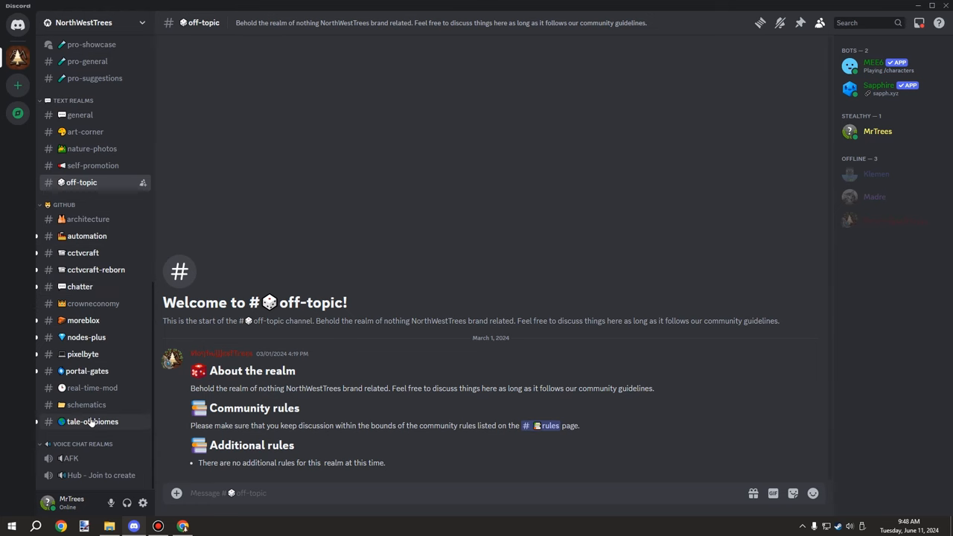
left_click(91, 421)
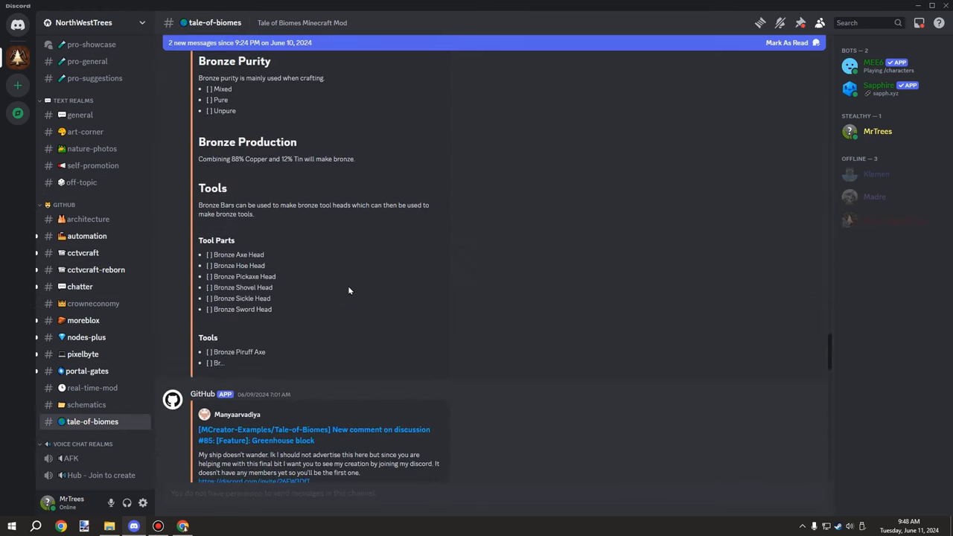
scroll("down", 3)
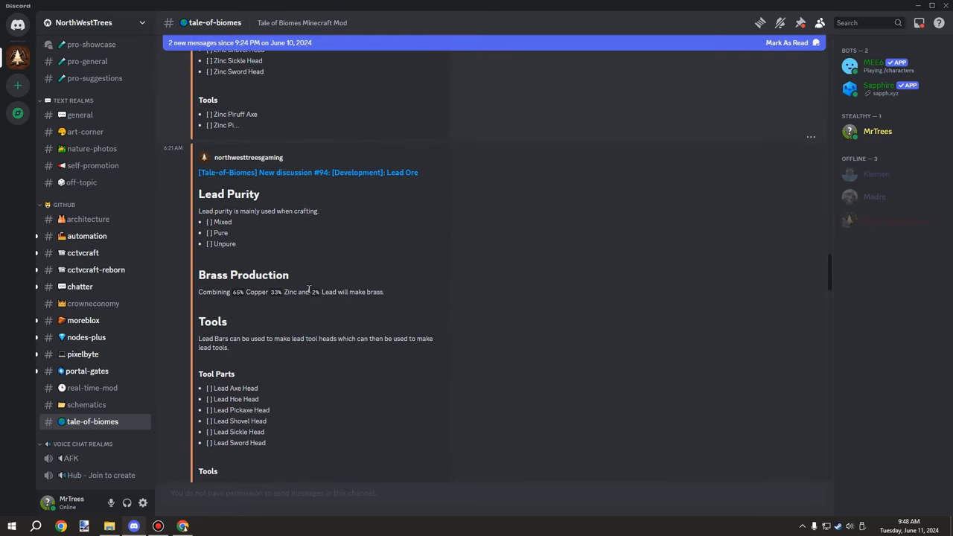
scroll("down", 3)
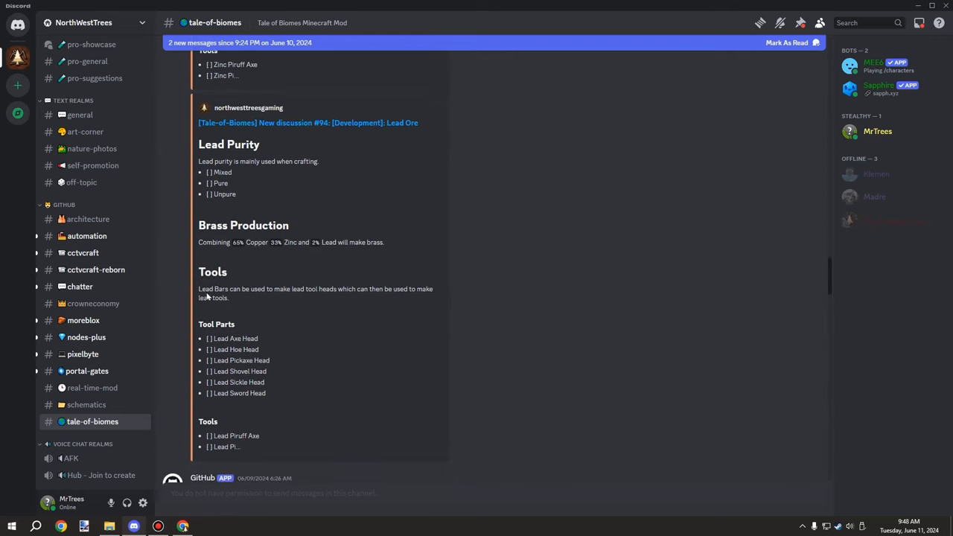
scroll("down", 3)
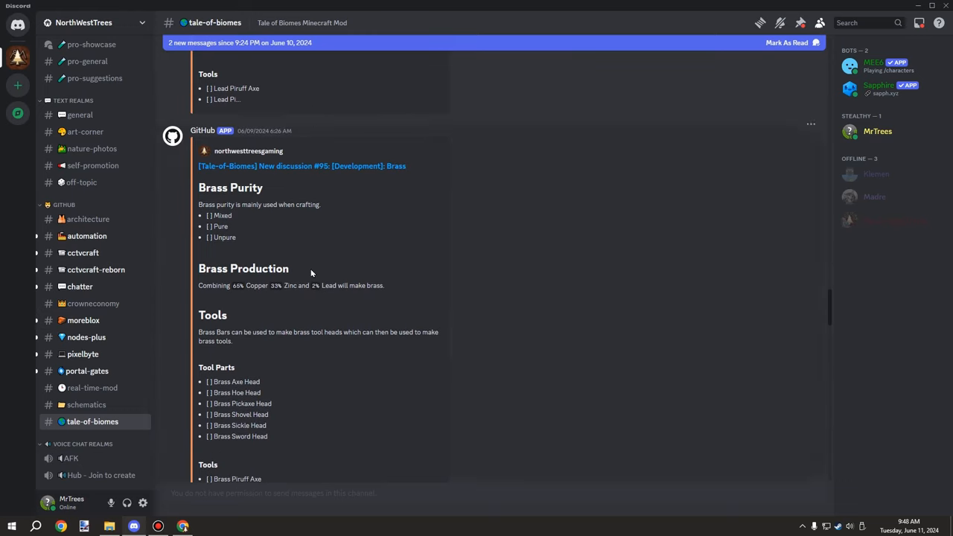
scroll("down", 3)
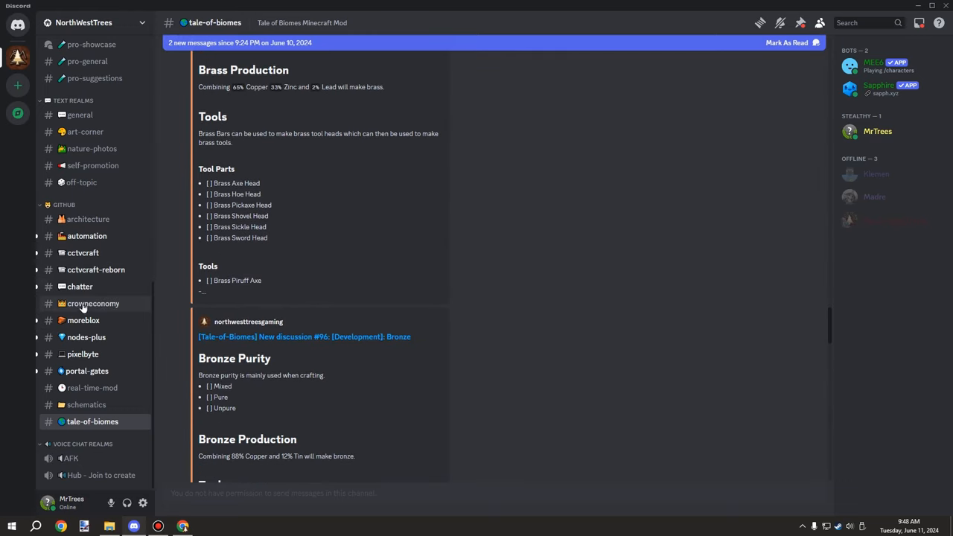
mouse_move(97, 475)
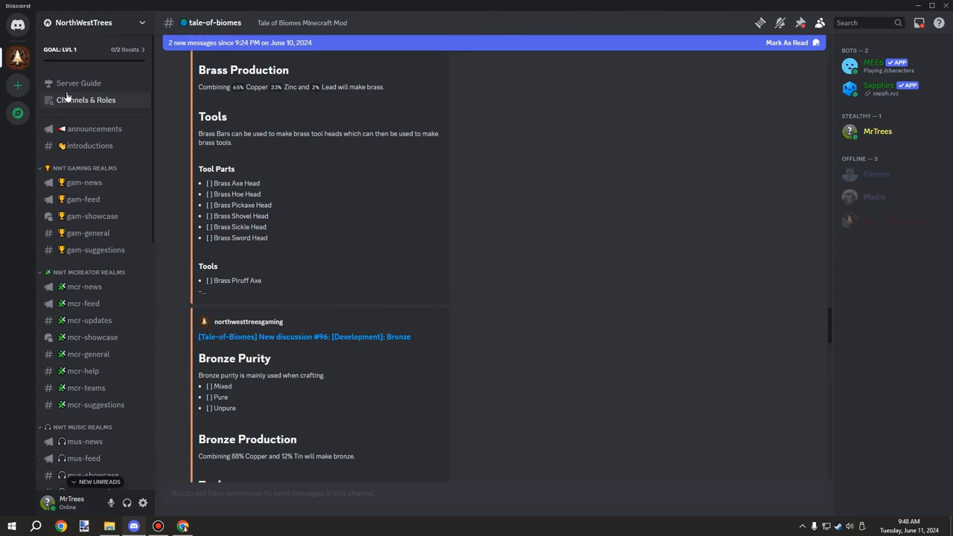
Stop briefly at Channels & Roles, then view the YouTube announcements in gam-feed
left_click(86, 99)
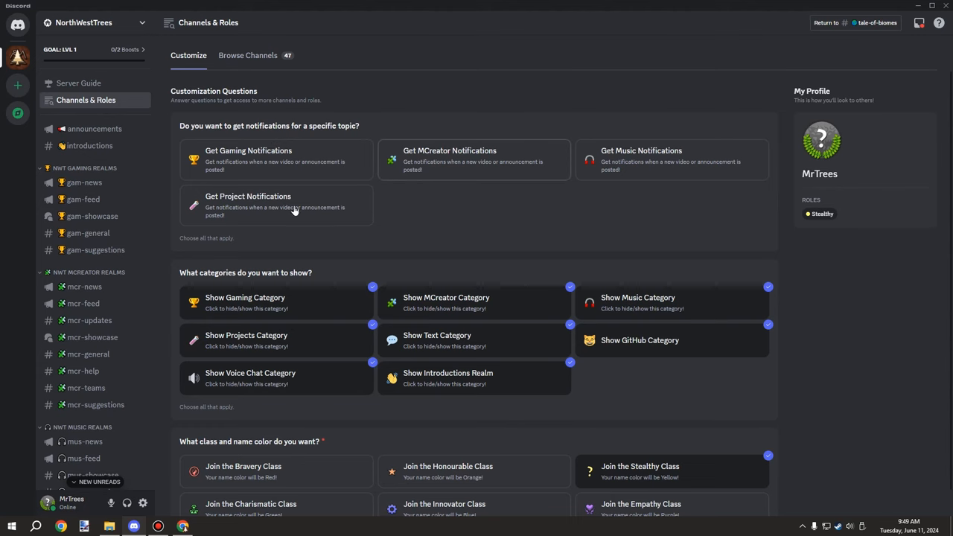
mouse_move(83, 303)
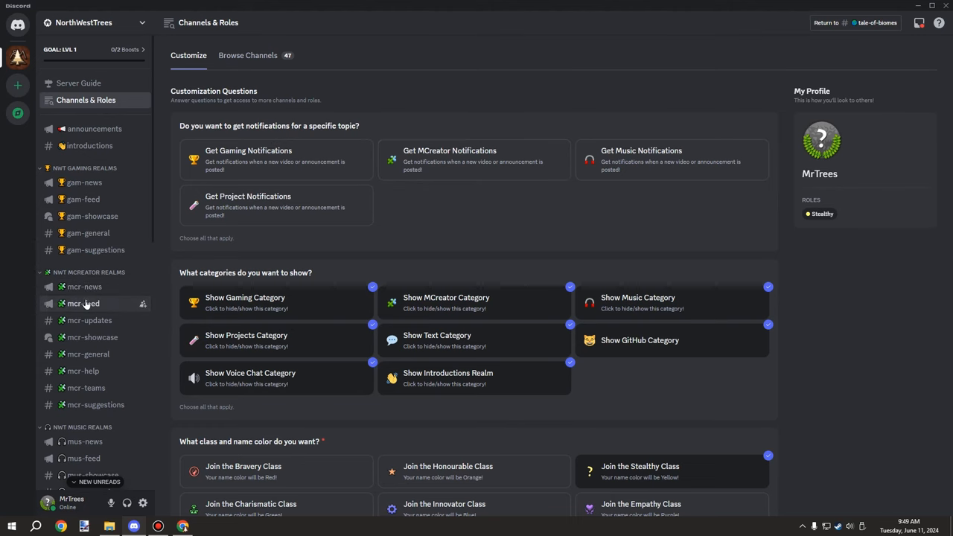
left_click(83, 303)
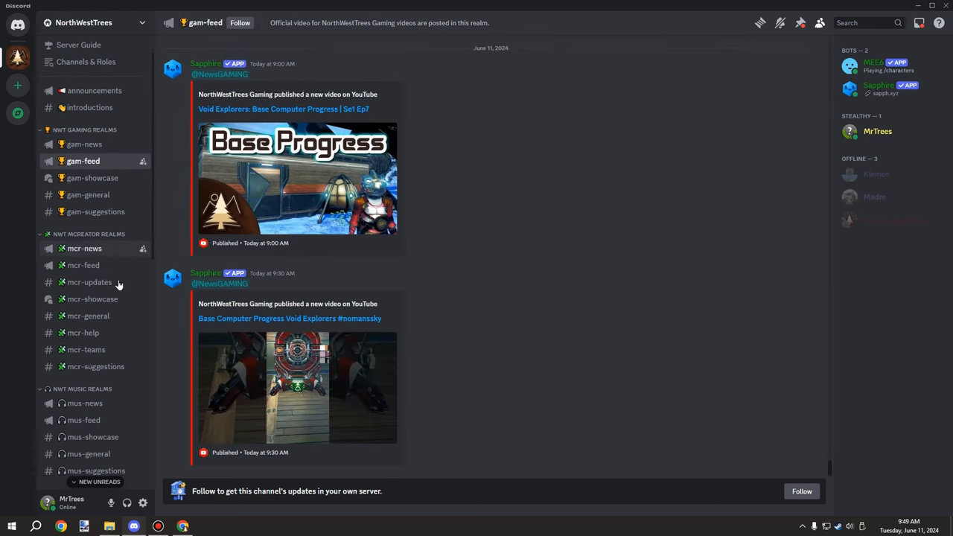
scroll("down", 3)
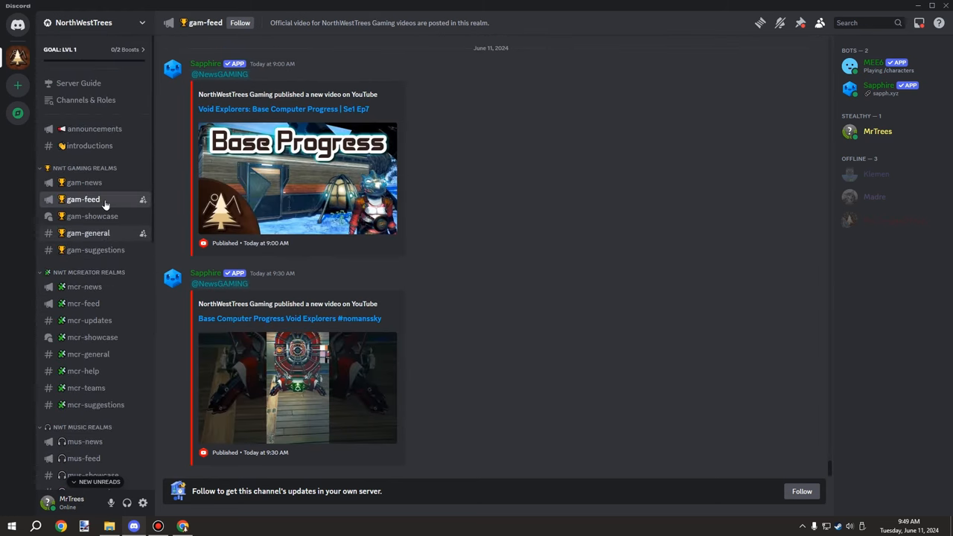
mouse_move(85, 100)
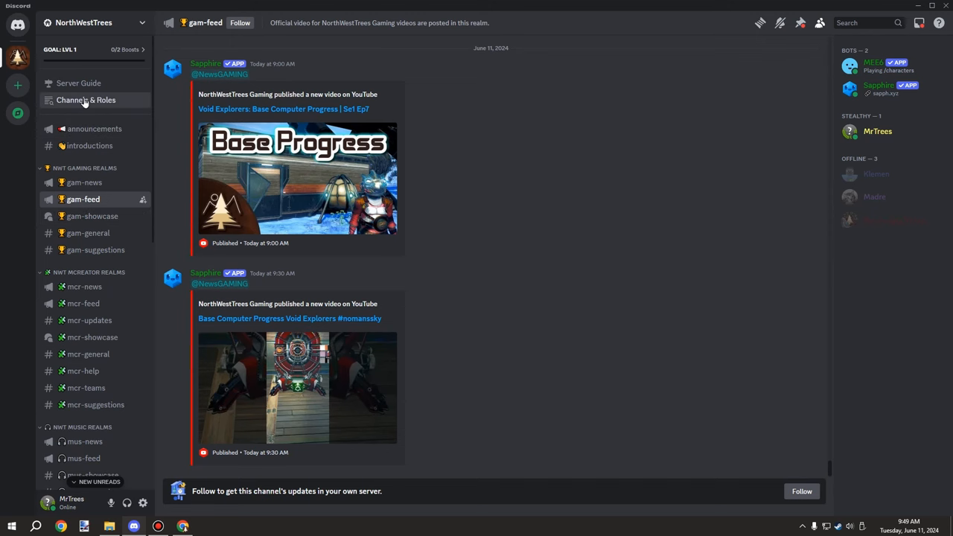
On the Channels & Roles page, hide the Music category
left_click(85, 100)
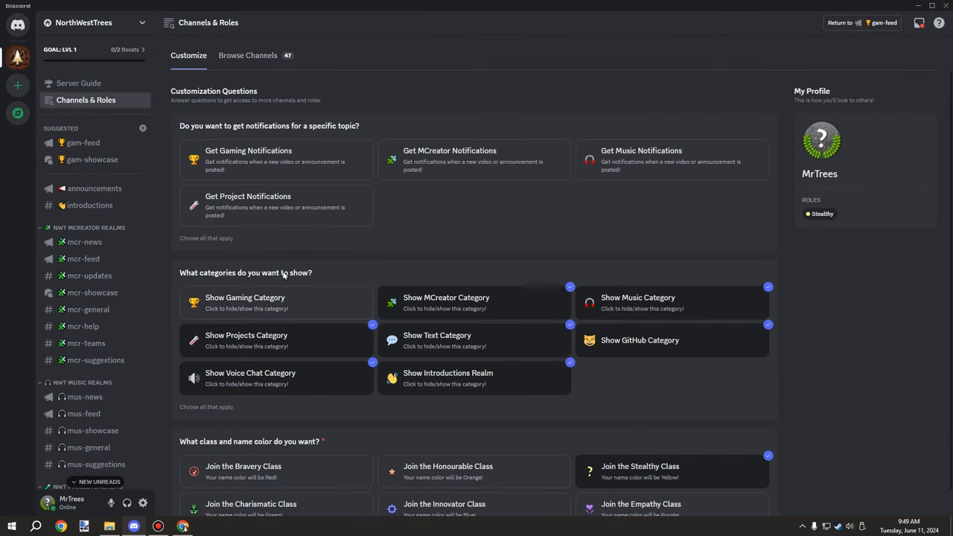
mouse_move(681, 294)
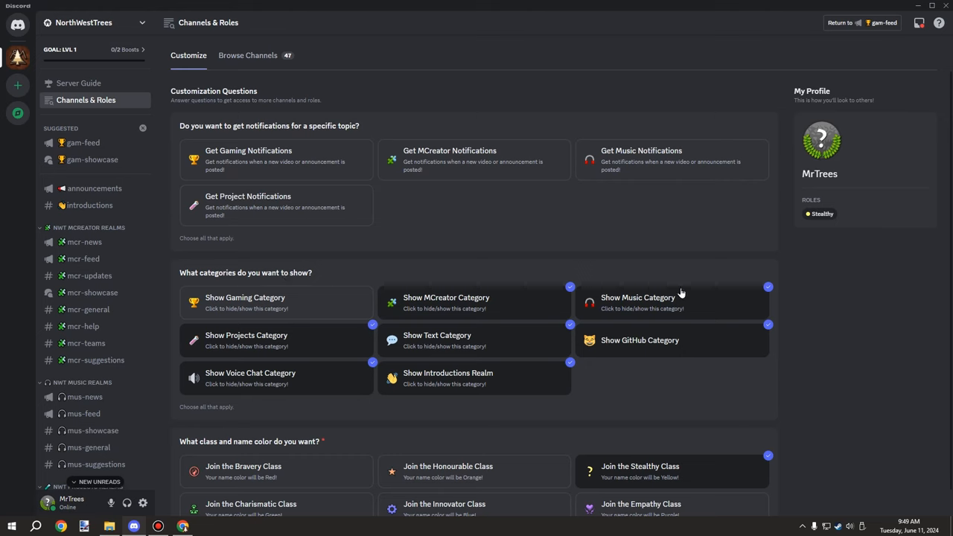
left_click(669, 301)
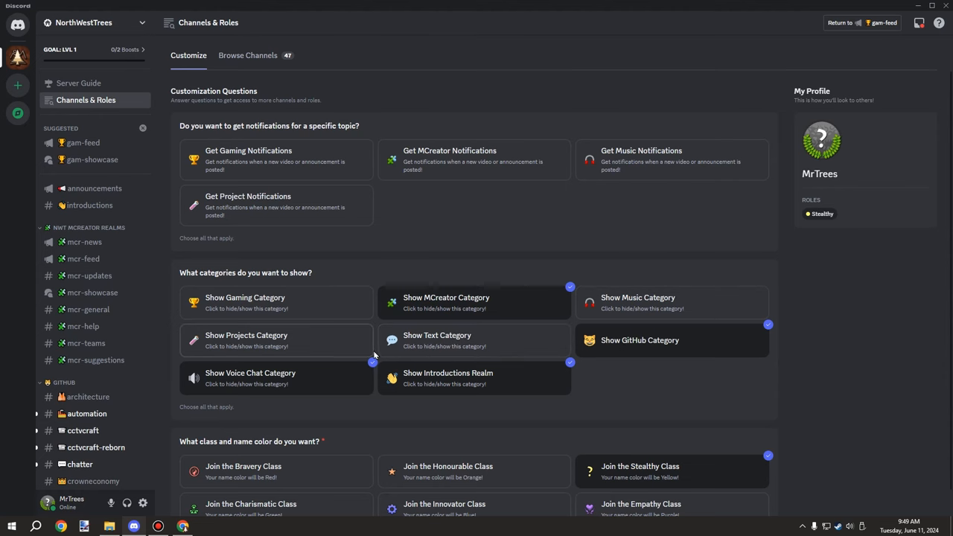
scroll("down", 3)
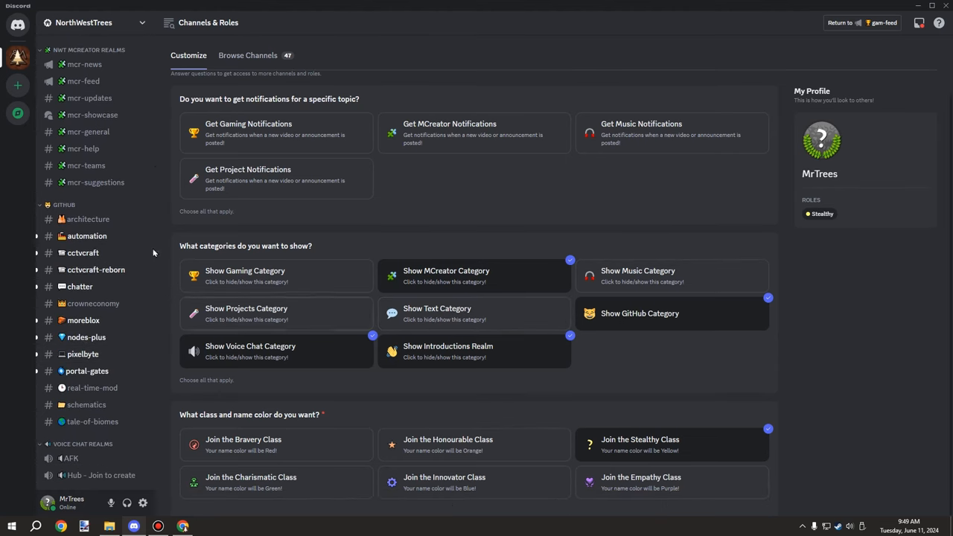
mouse_move(152, 253)
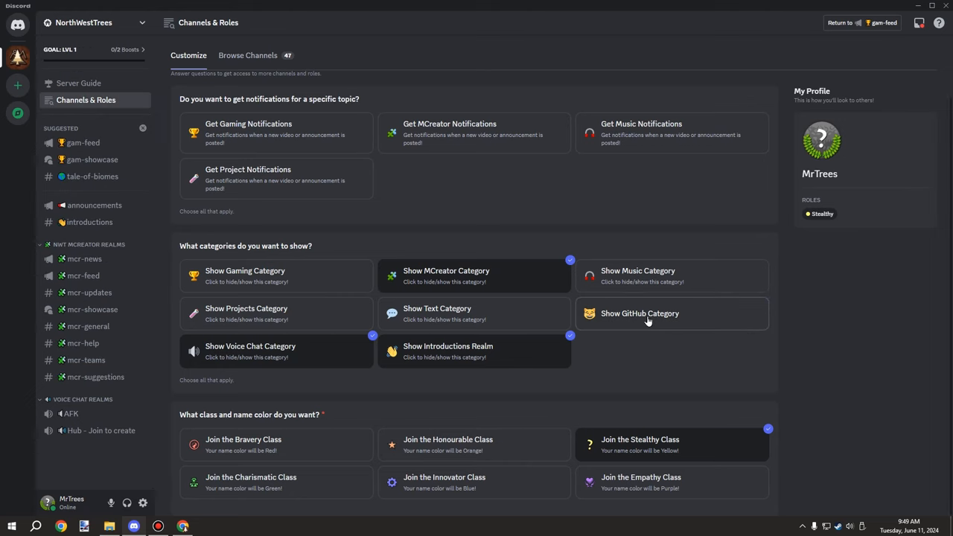
mouse_move(512, 350)
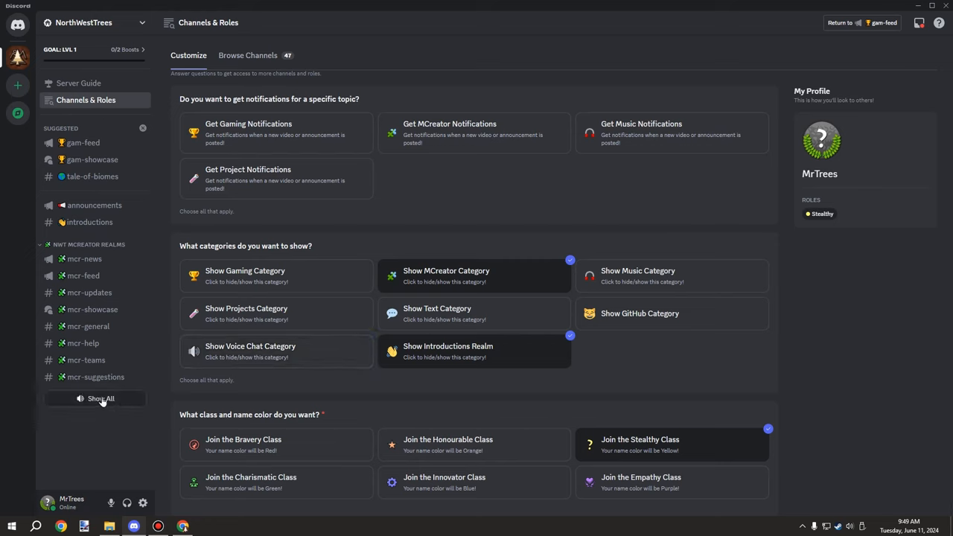
mouse_move(98, 460)
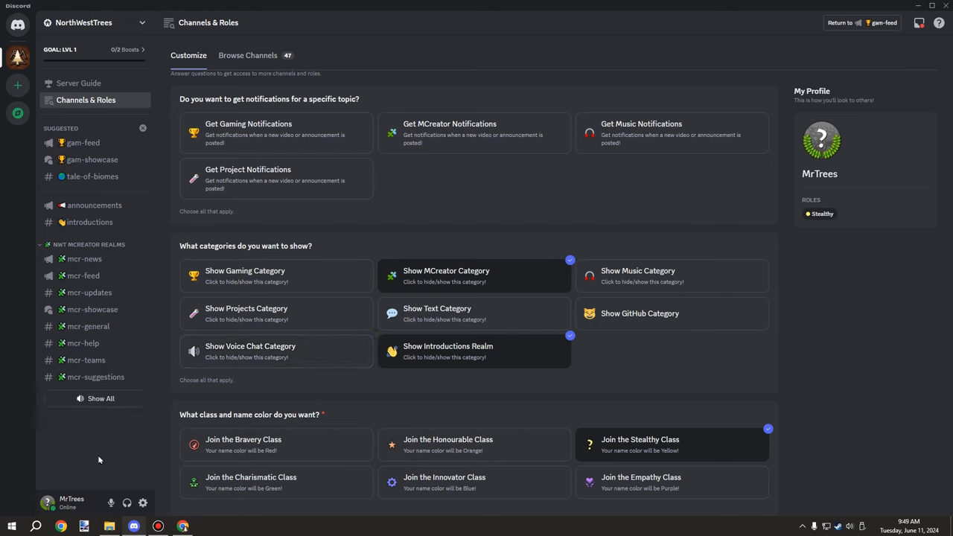
mouse_move(308, 312)
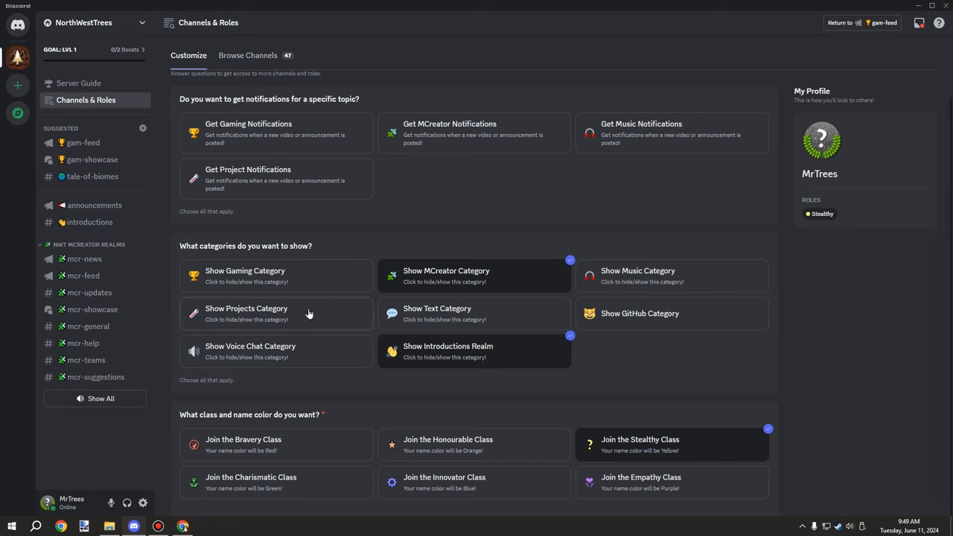
mouse_move(528, 443)
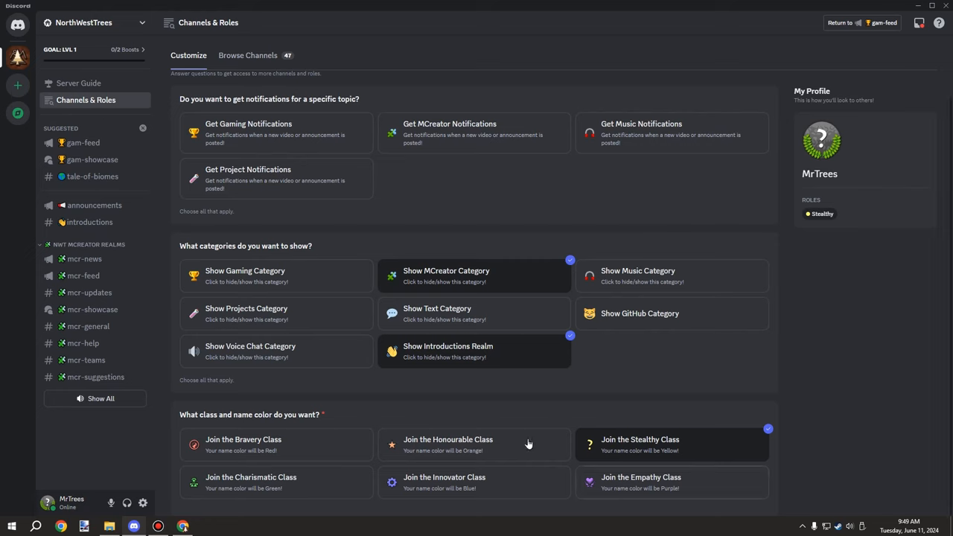
mouse_move(652, 465)
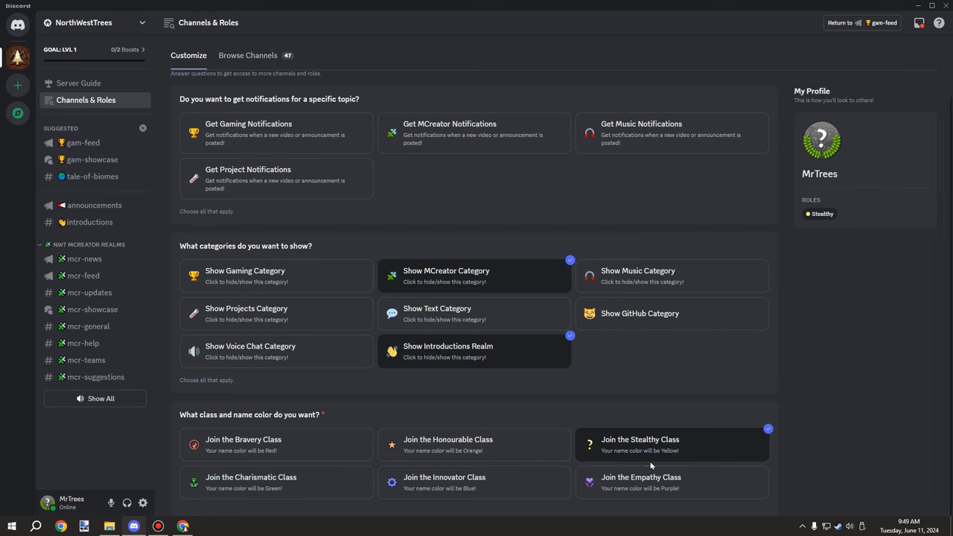
mouse_move(260, 450)
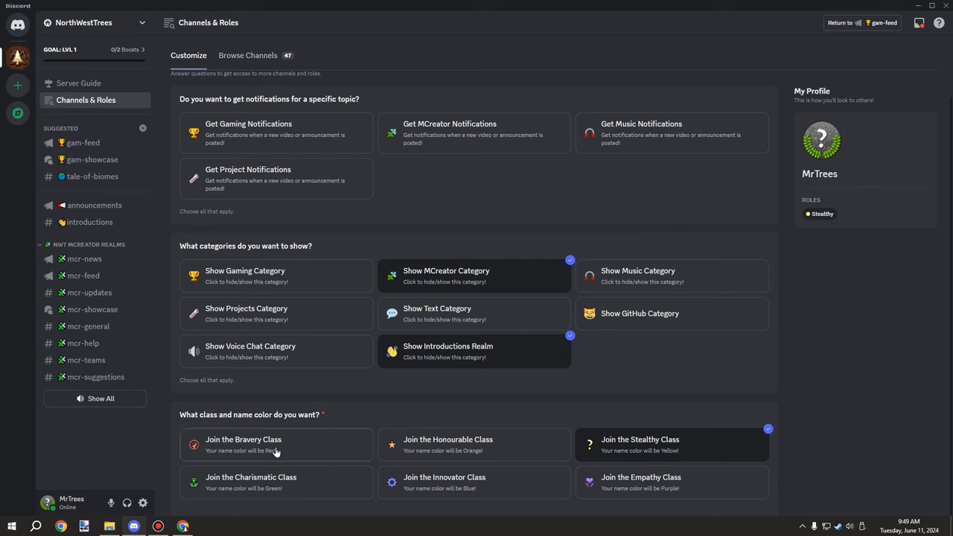
mouse_move(399, 445)
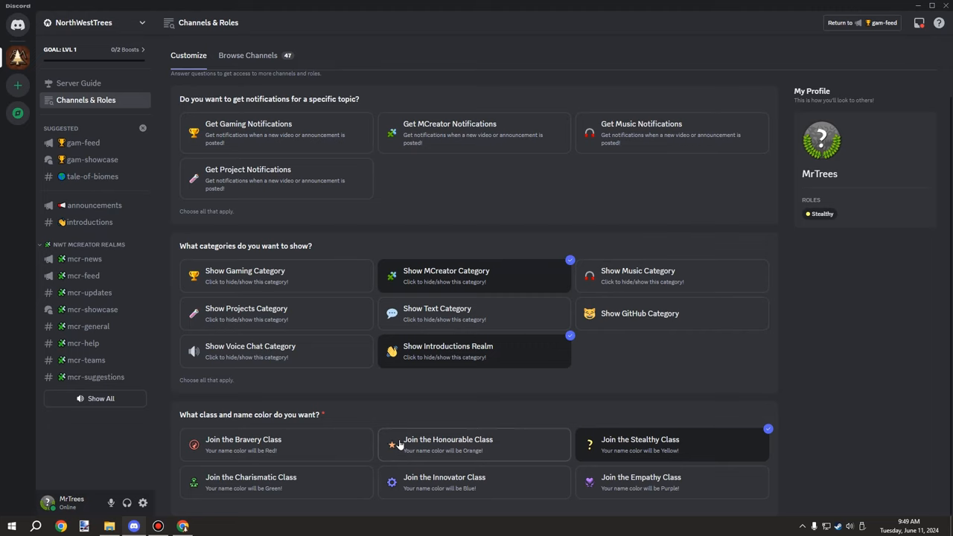
mouse_move(524, 447)
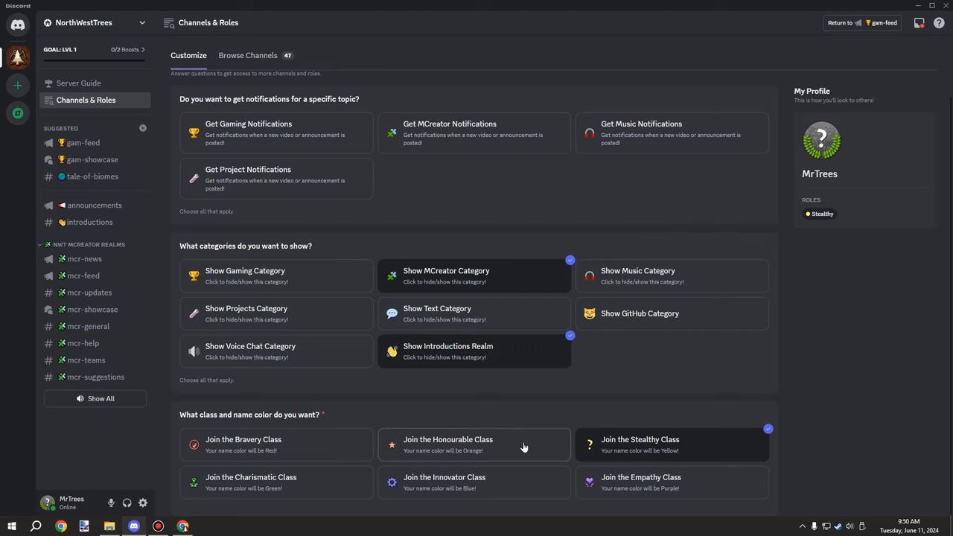
mouse_move(89, 82)
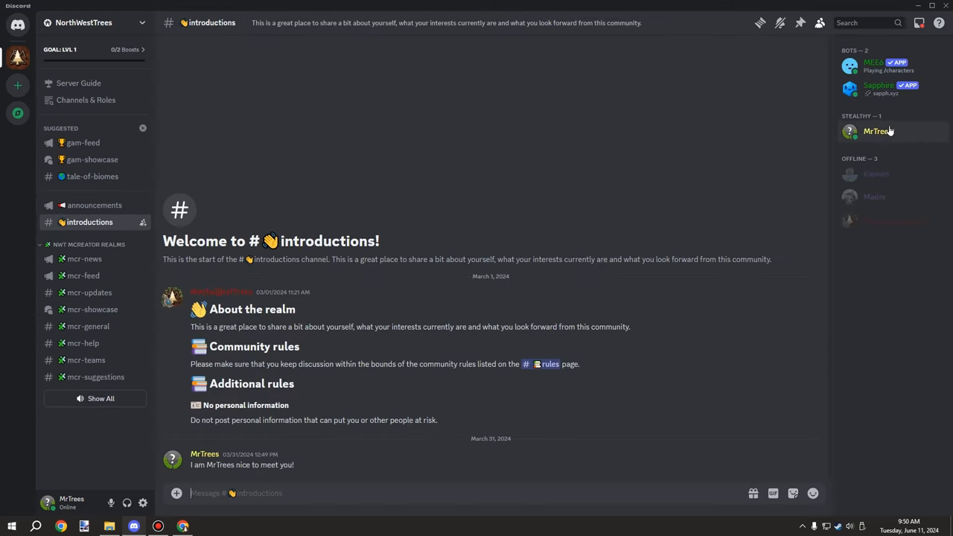
left_click(877, 131)
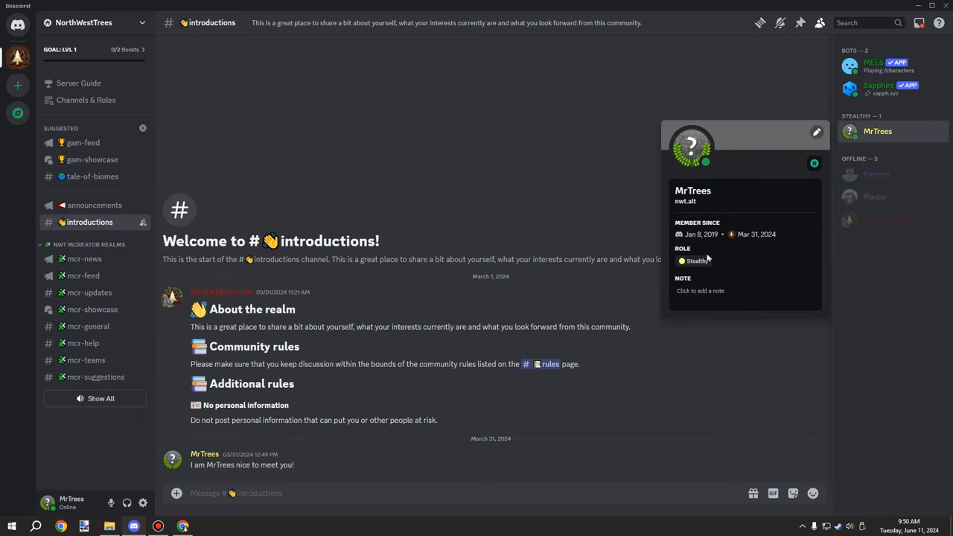
left_click(857, 274)
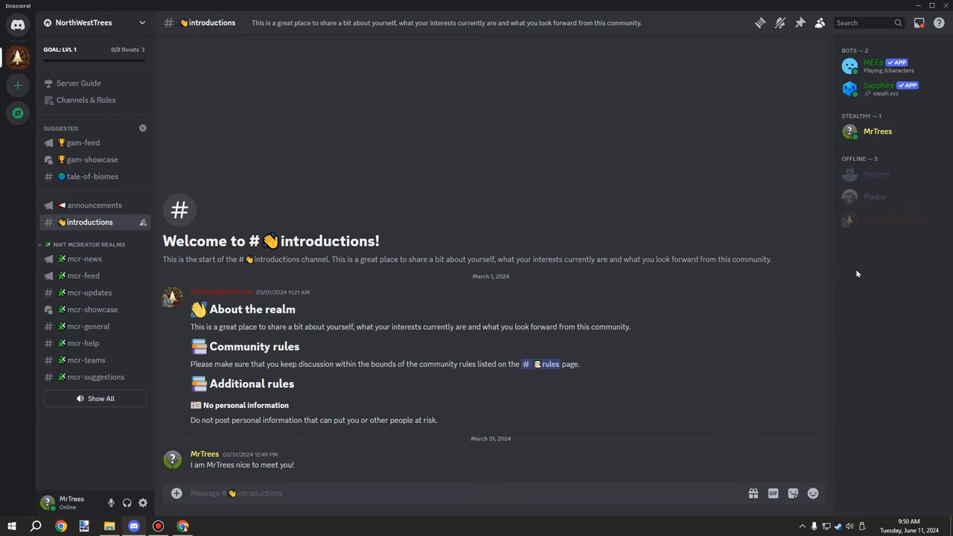
mouse_move(721, 259)
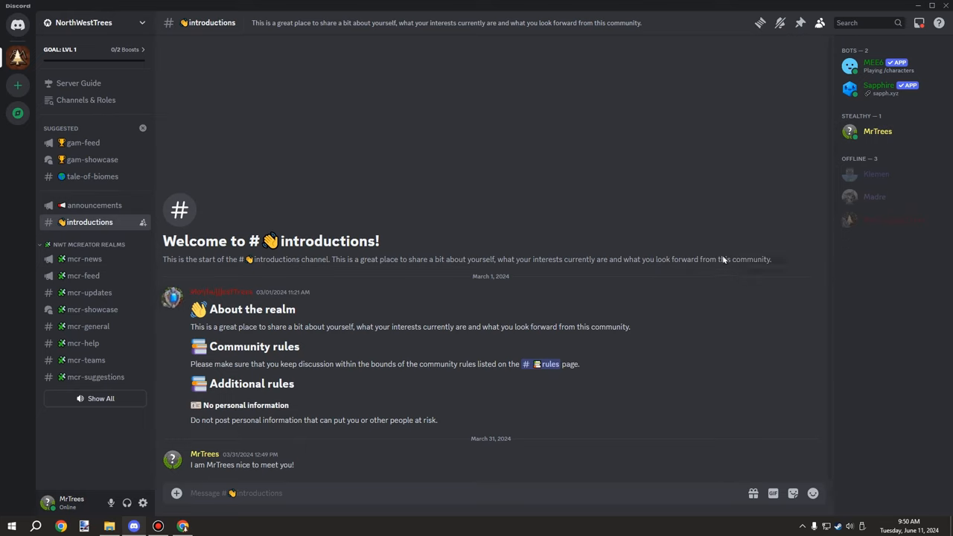
left_click(876, 131)
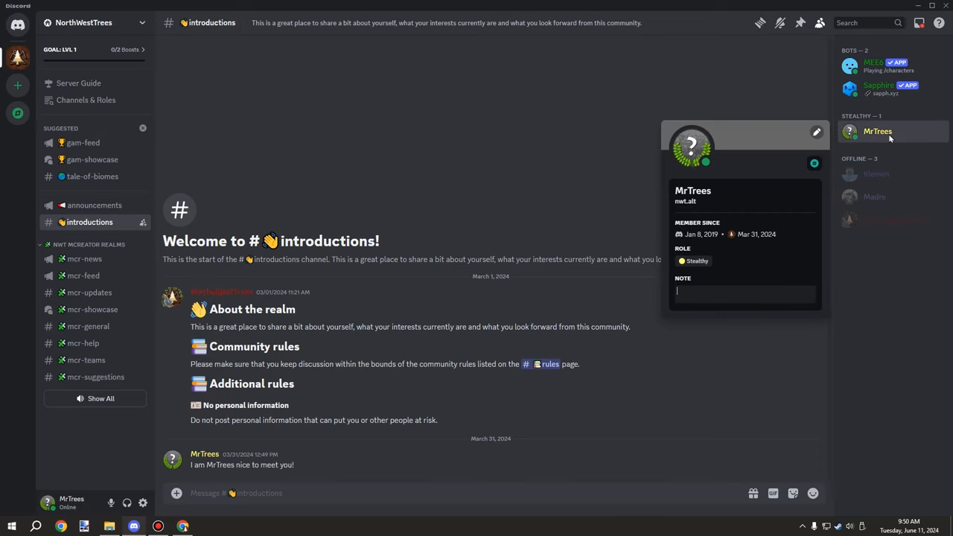
left_click(683, 233)
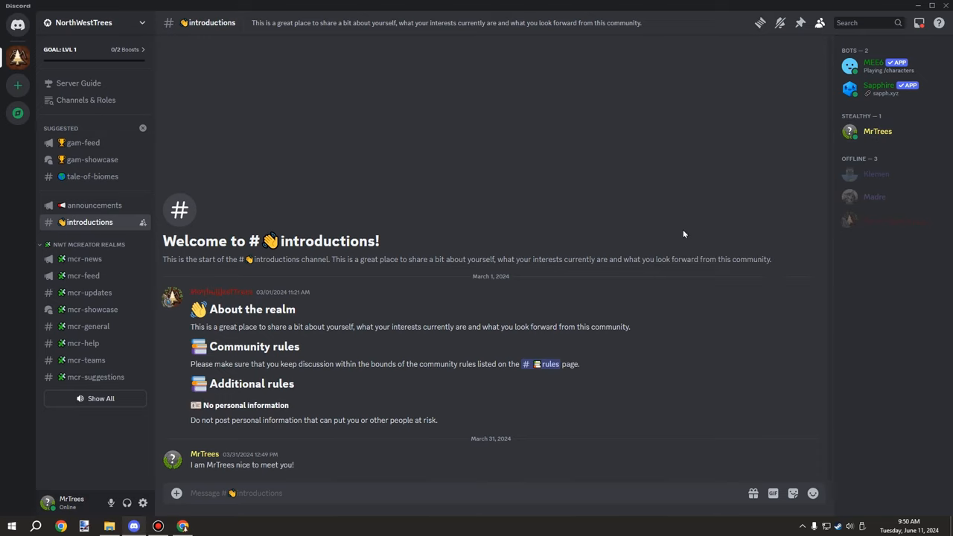
mouse_move(665, 235)
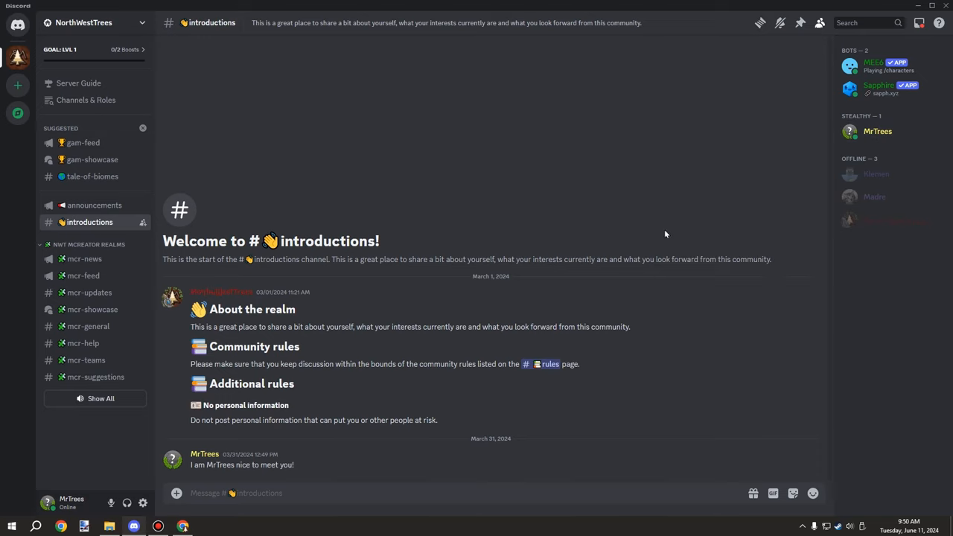
mouse_move(580, 270)
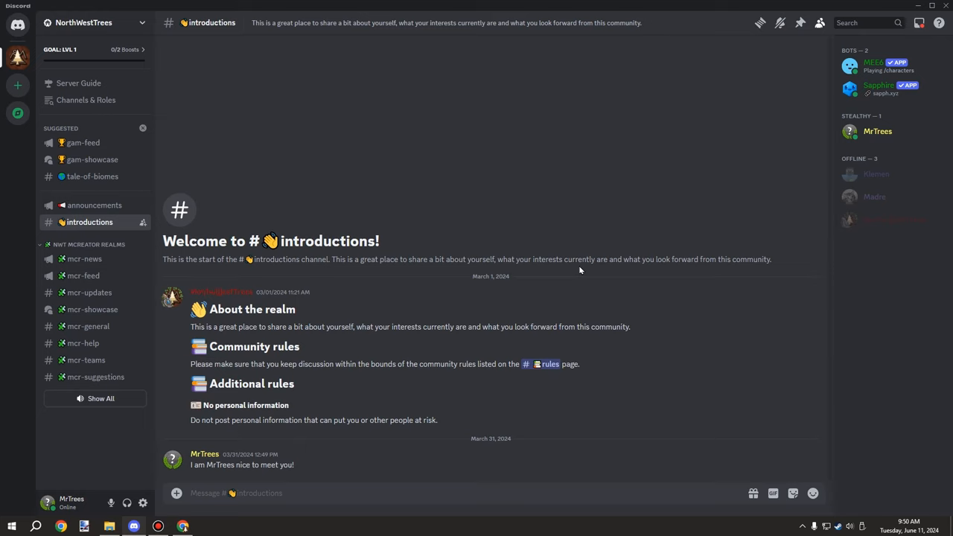
mouse_move(443, 308)
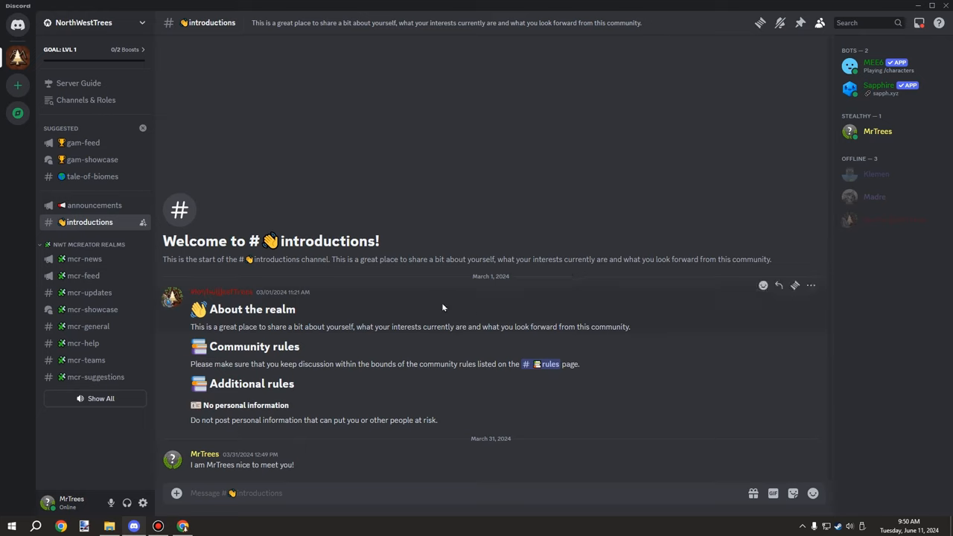
mouse_move(442, 316)
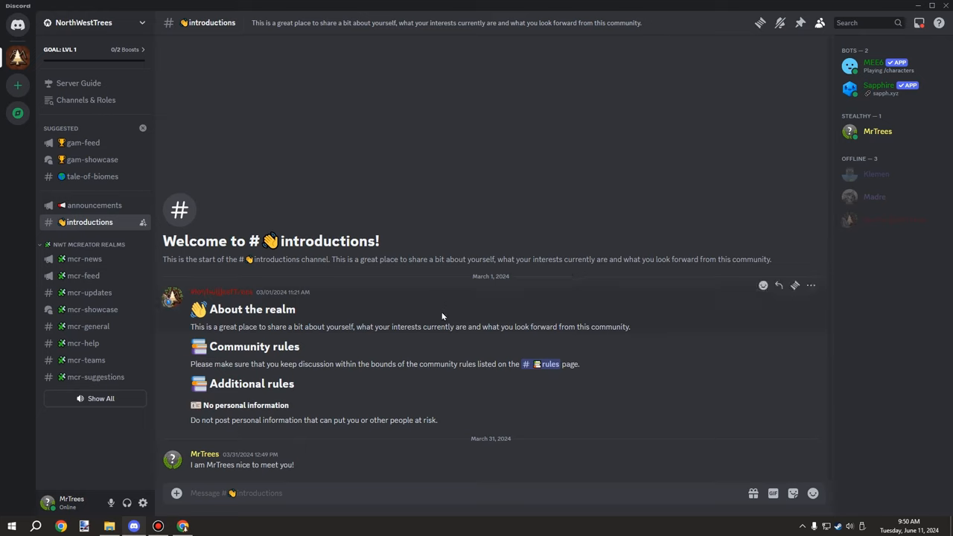